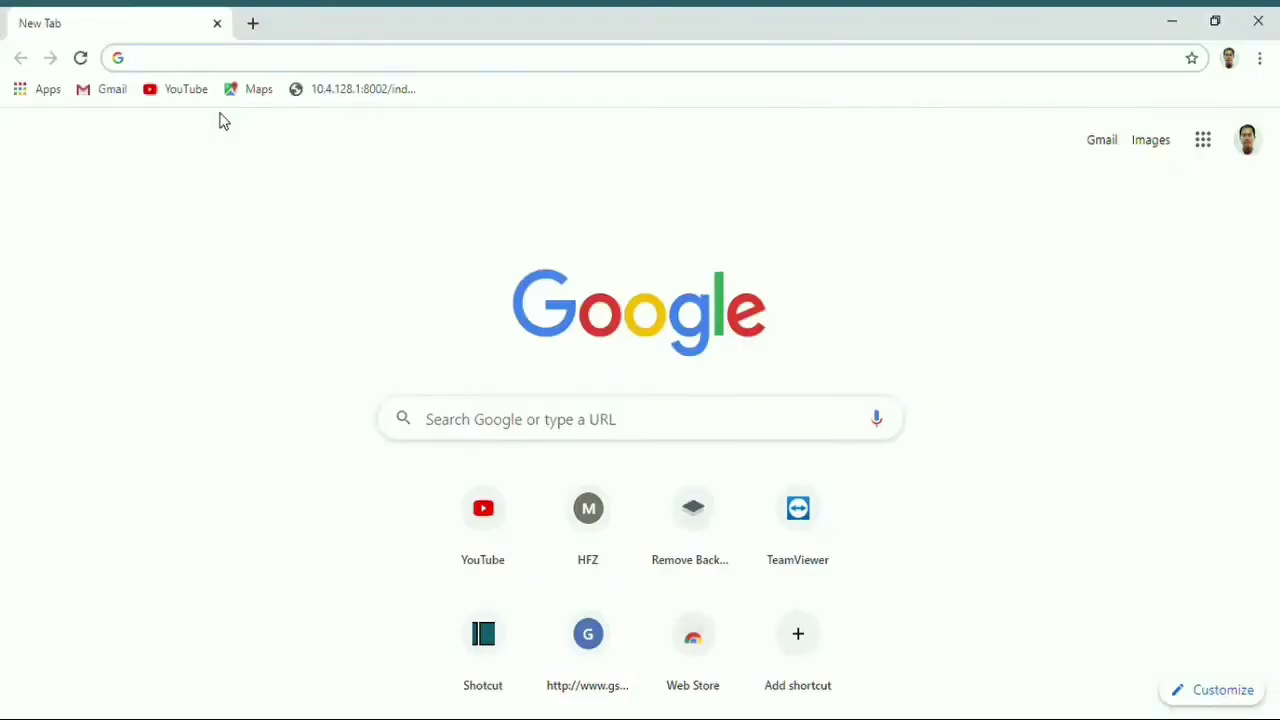
mouse_move(316, 52)
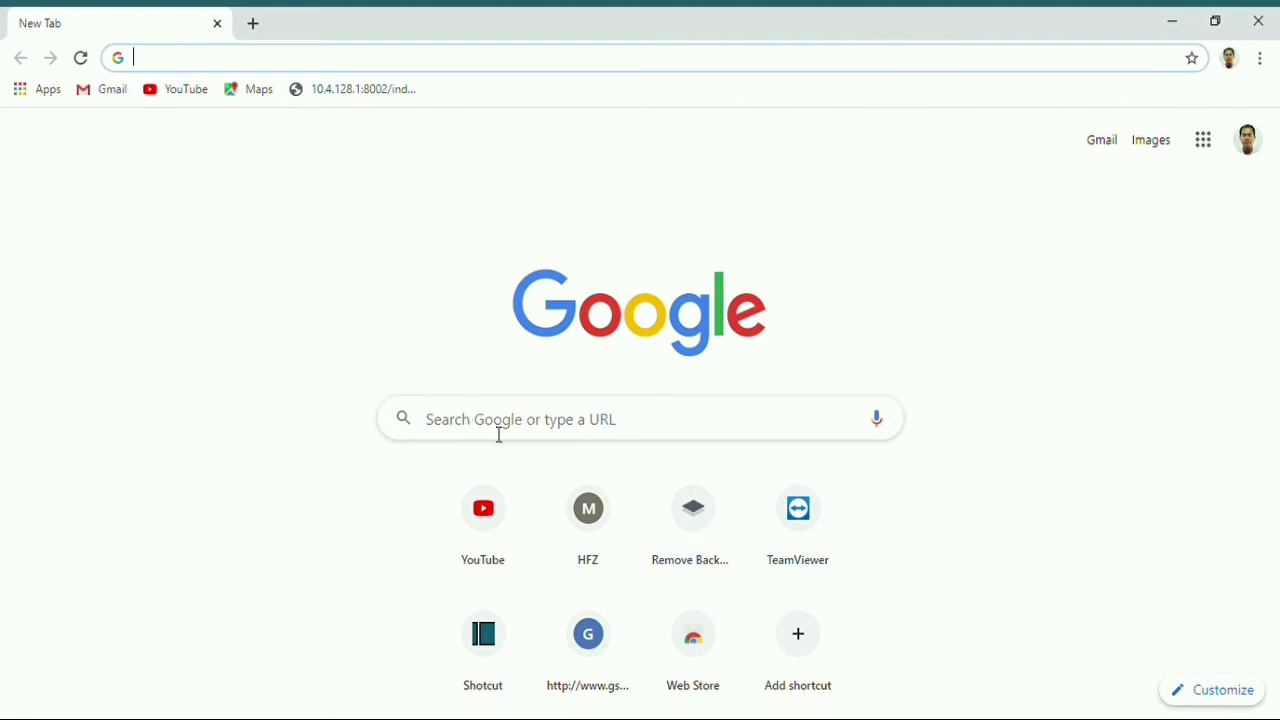
mouse_move(344, 296)
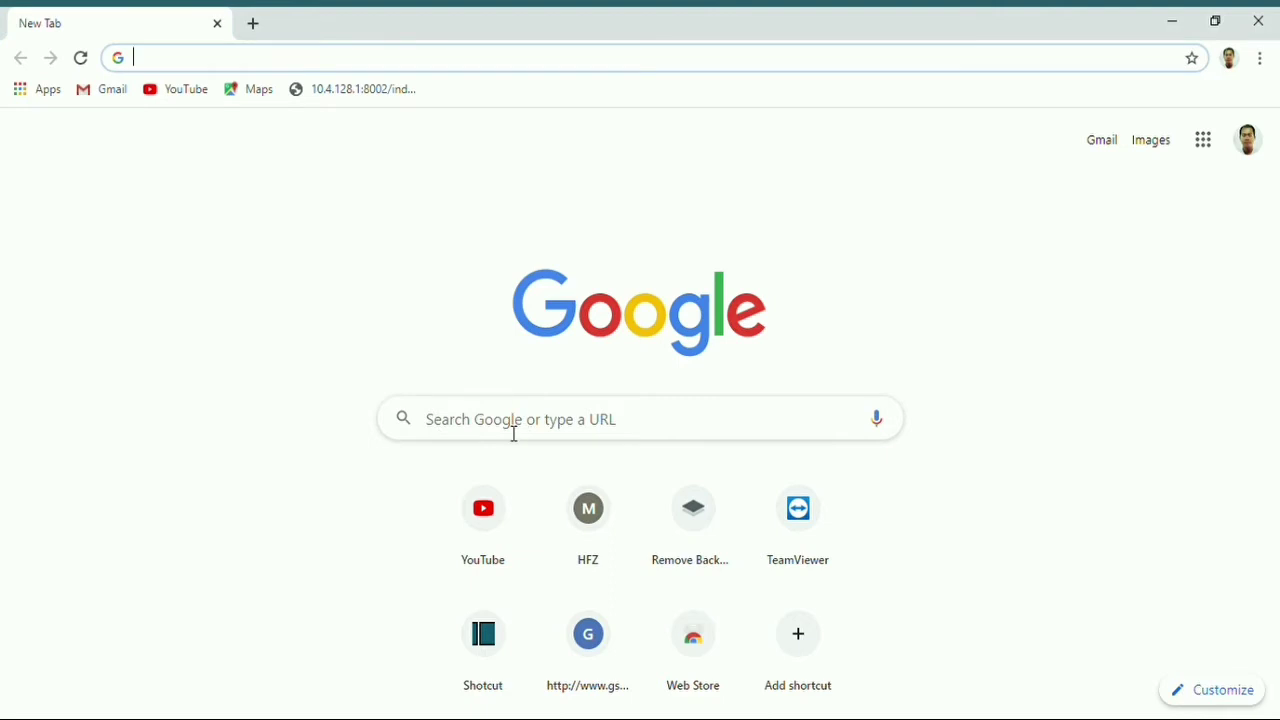
Step: Navigate to the remove.bg site from the address bar
text(remove.bg)
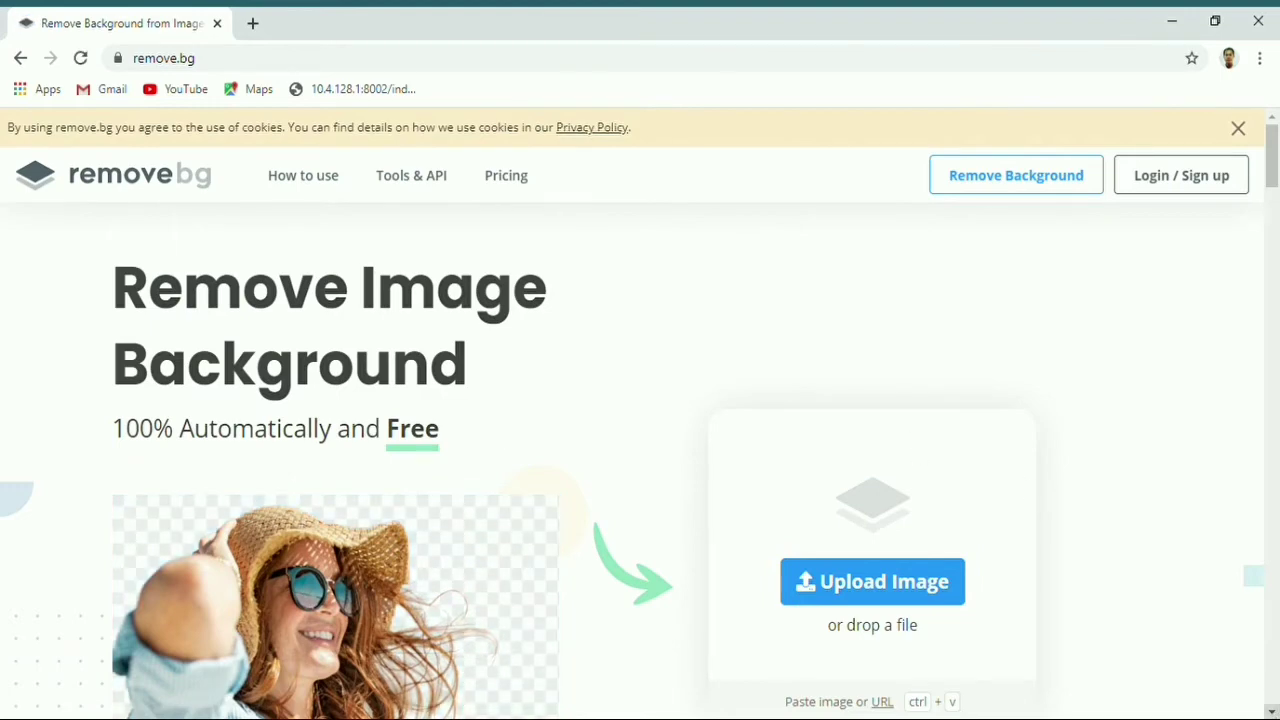
scroll(down, 3)
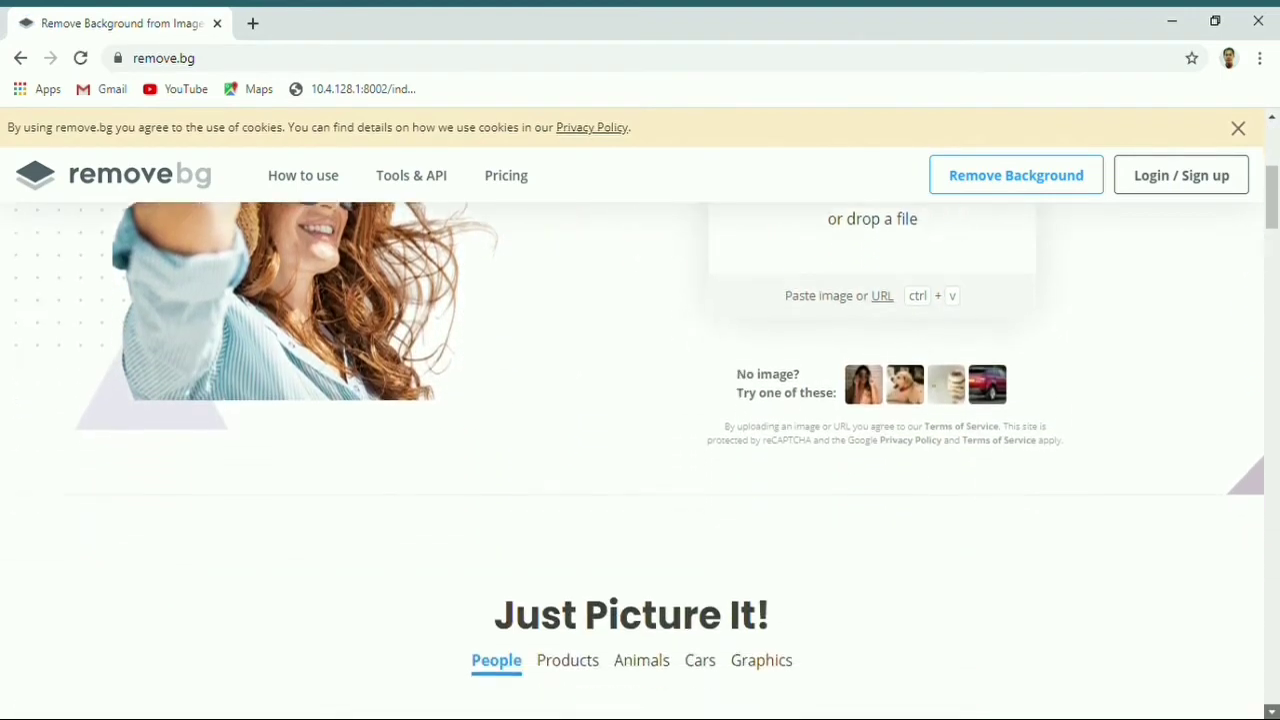
scroll(down, 3)
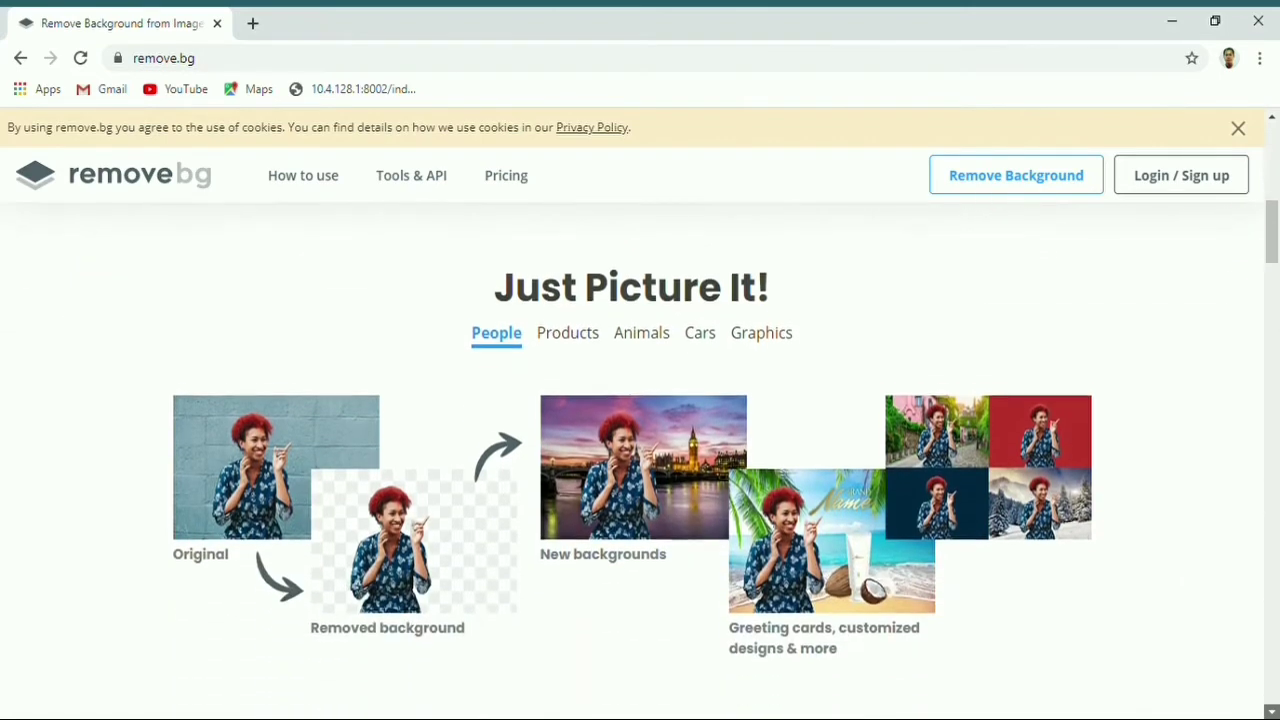
scroll(down, 3)
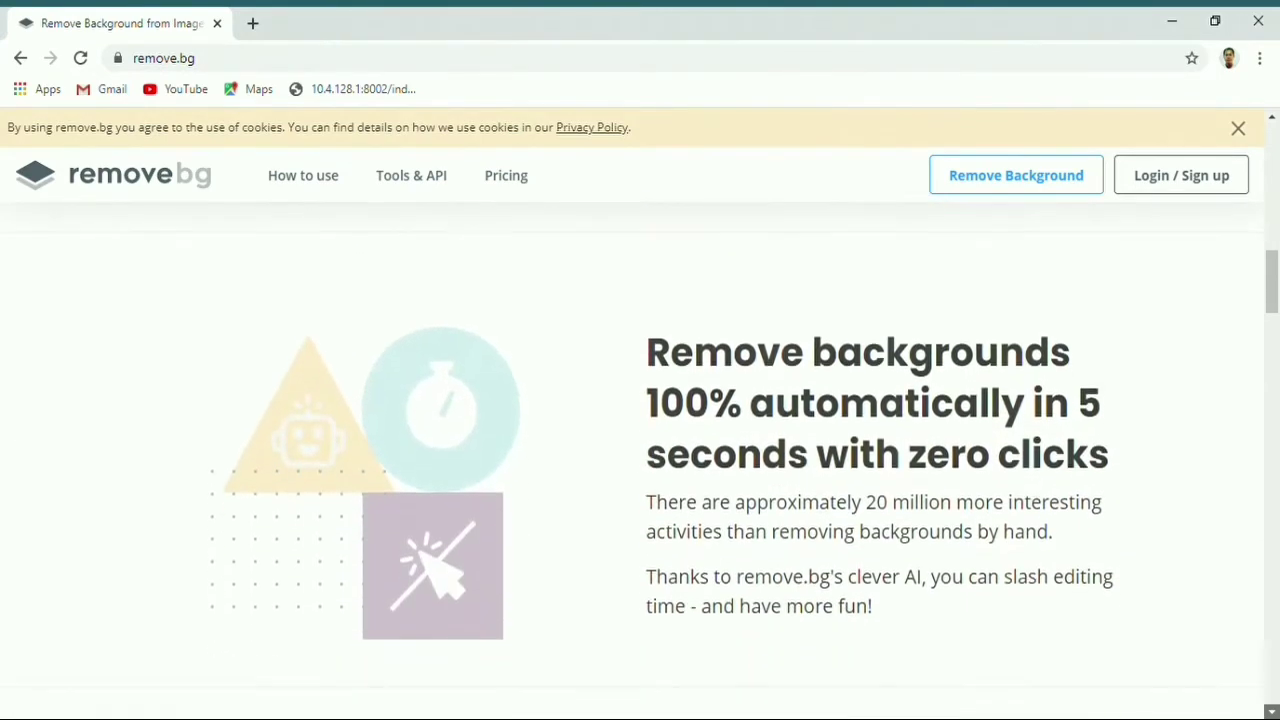
scroll(down, 3)
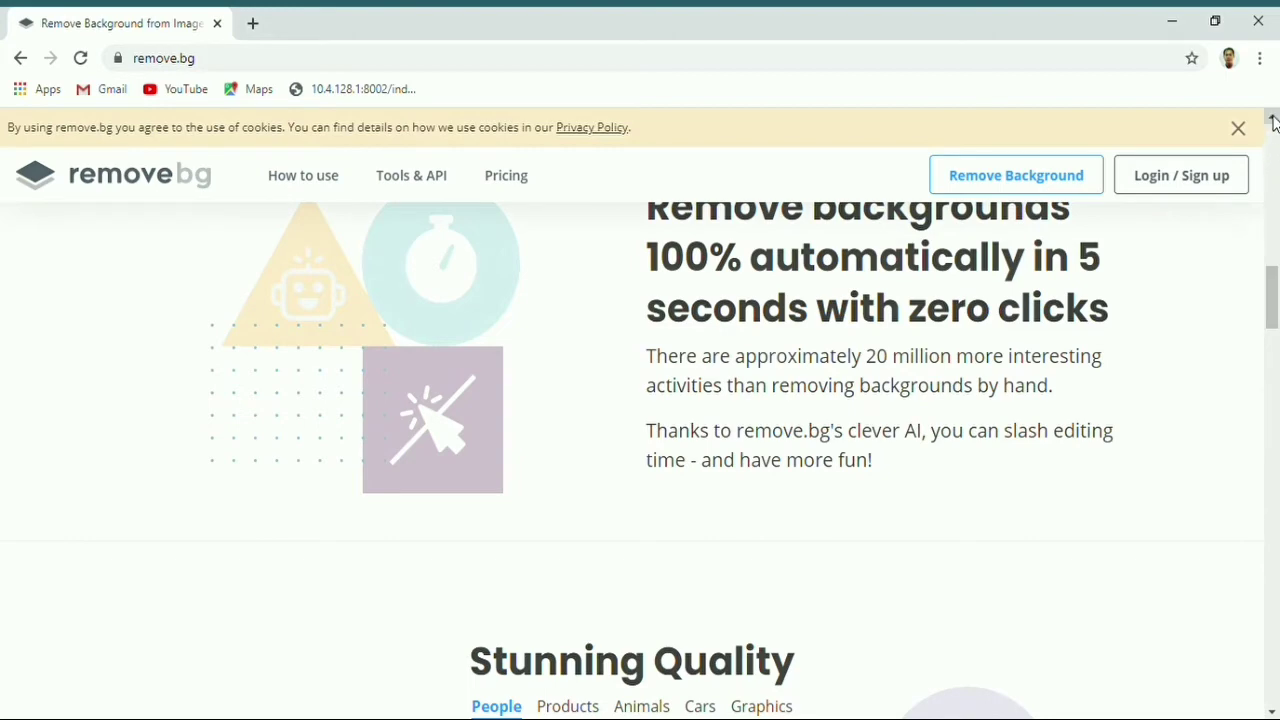
scroll(up, 3)
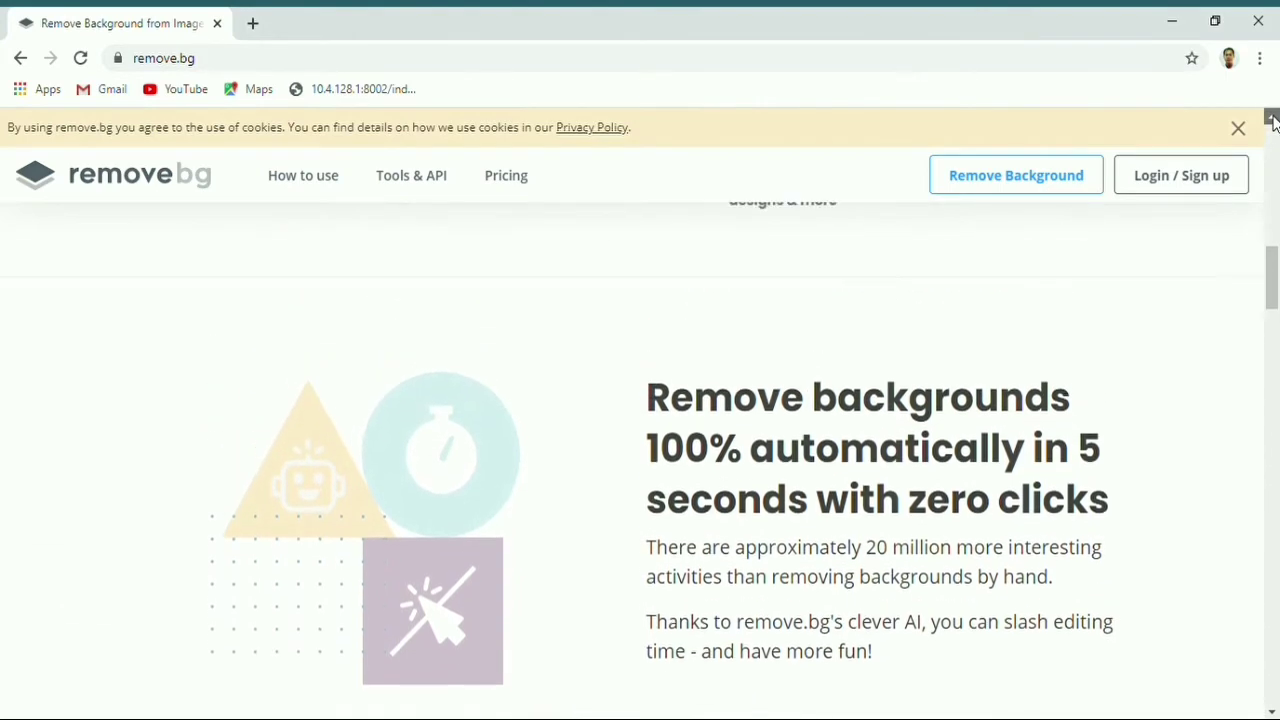
scroll(down, 3)
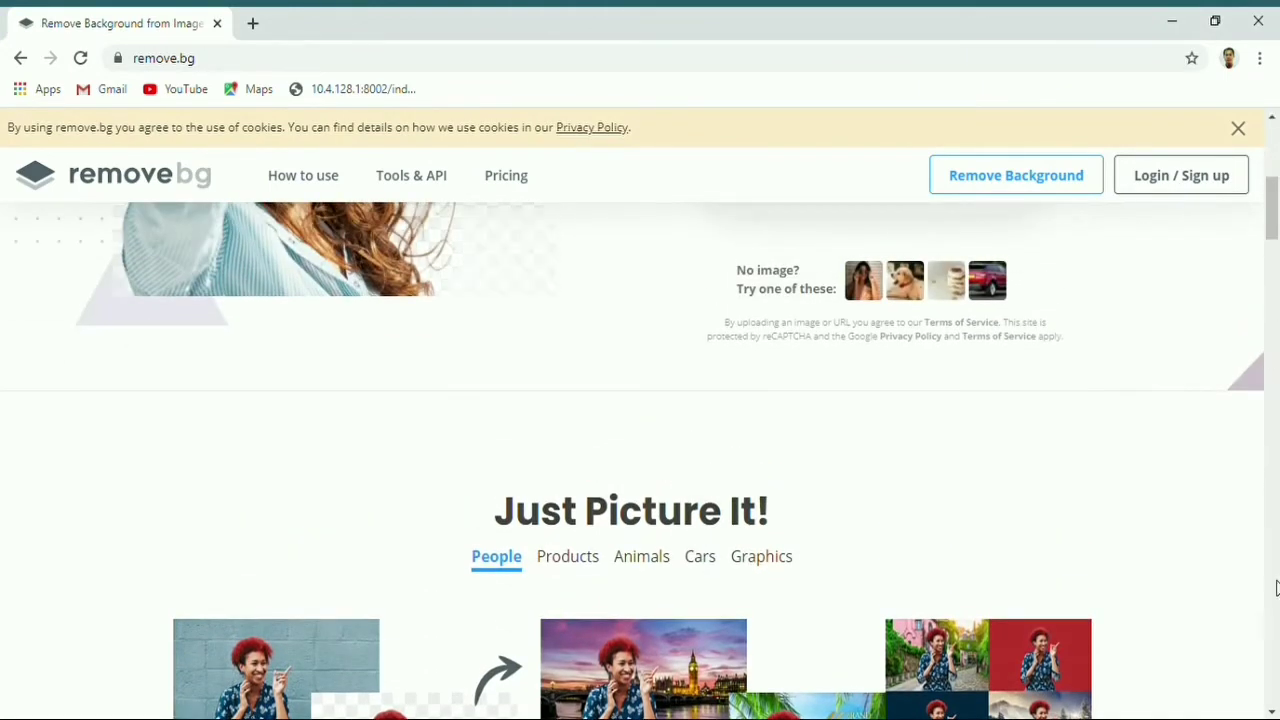
scroll(down, 3)
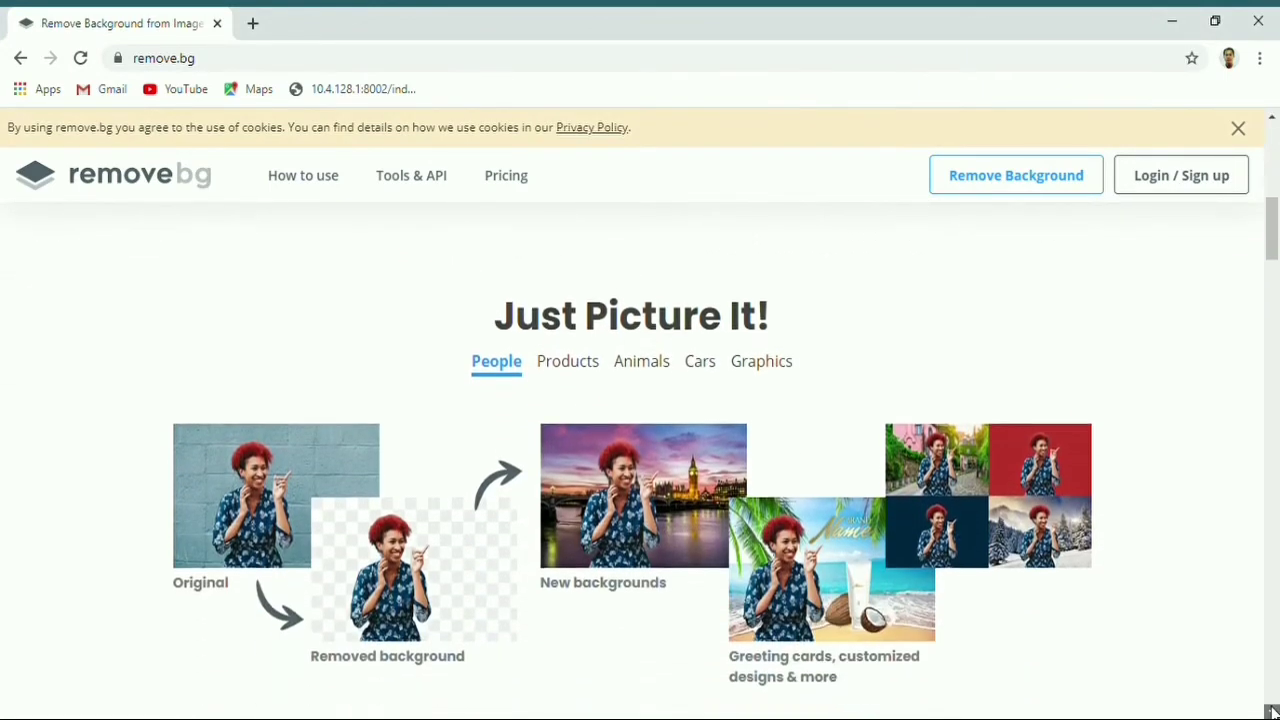
scroll(down, 3)
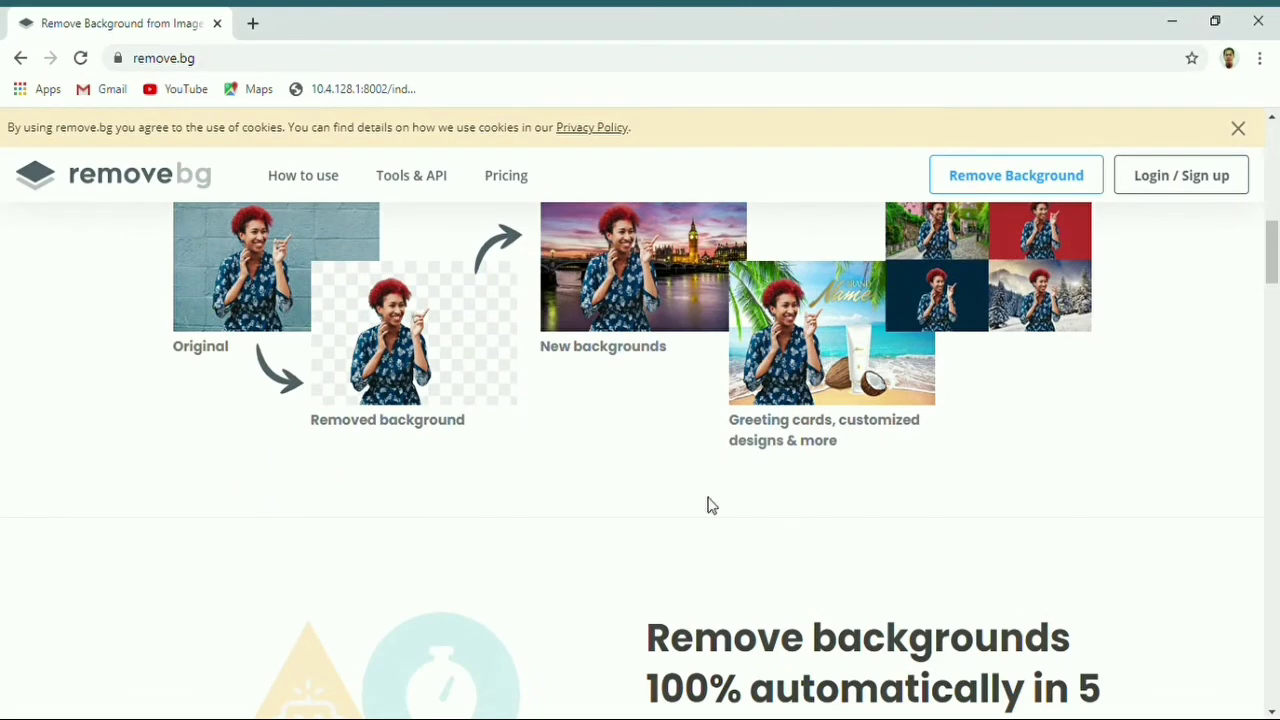
mouse_move(370, 320)
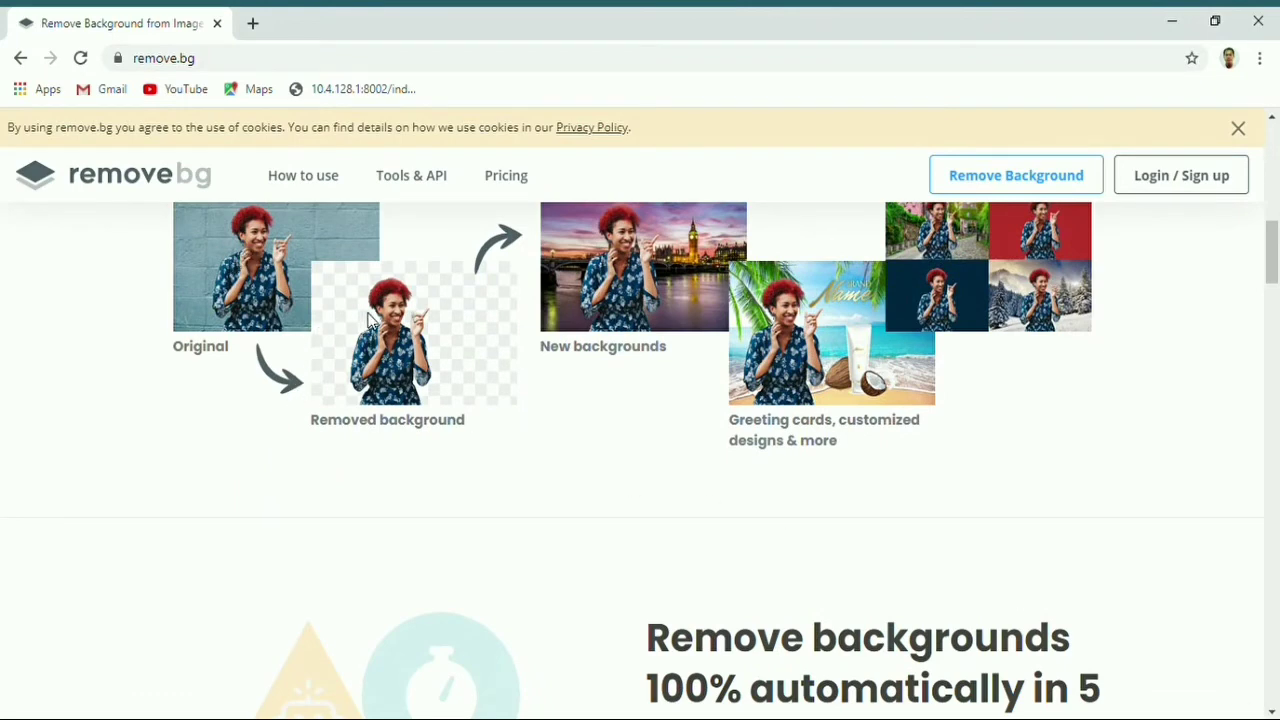
mouse_move(828, 348)
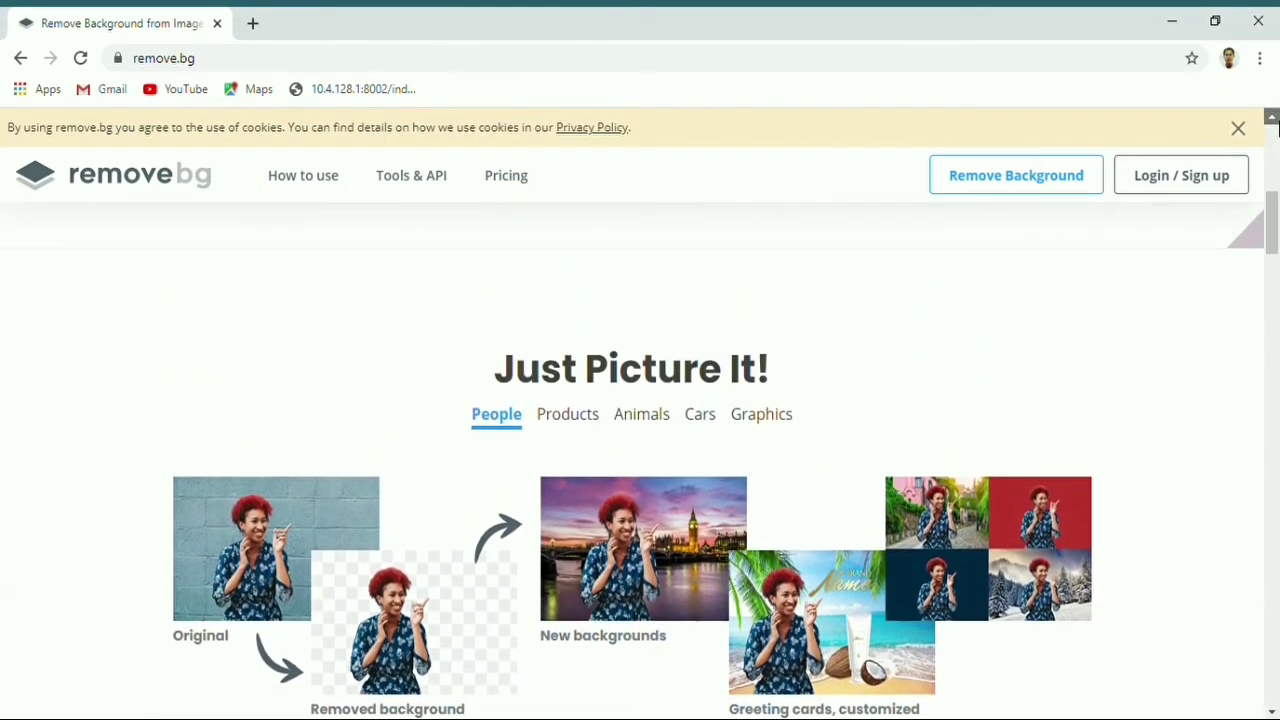
scroll(up, 3)
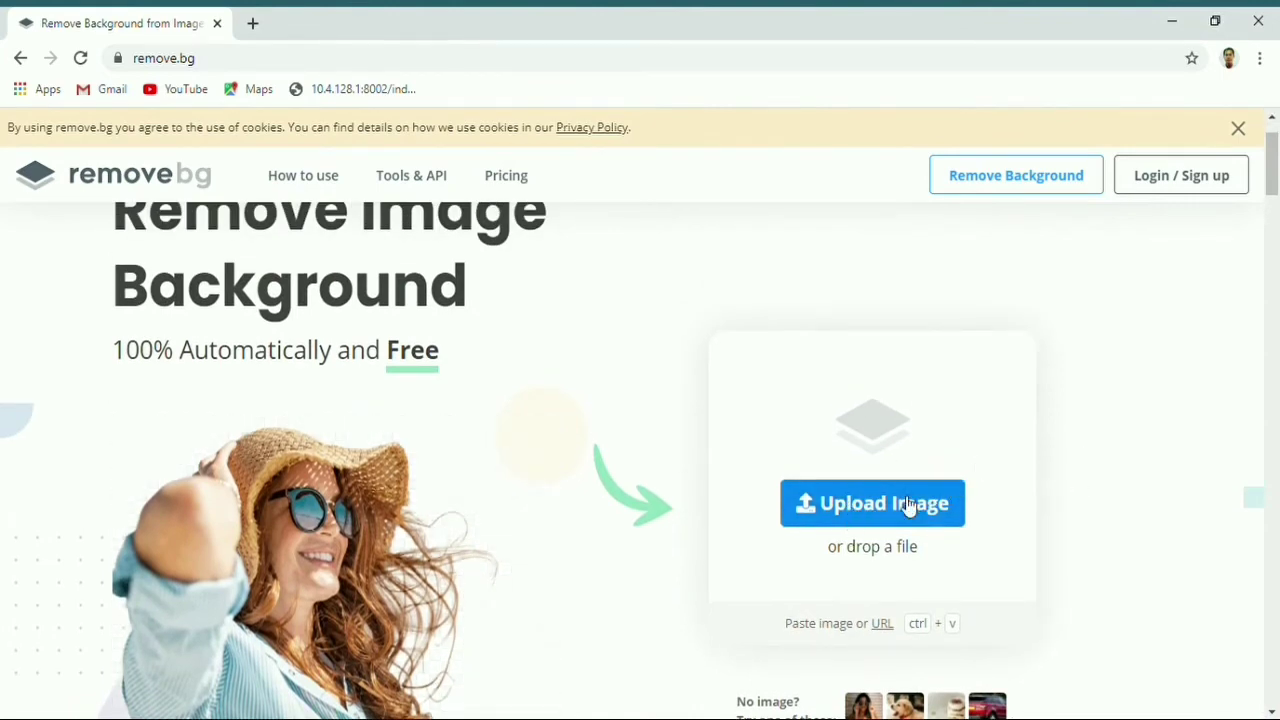
click(872, 504)
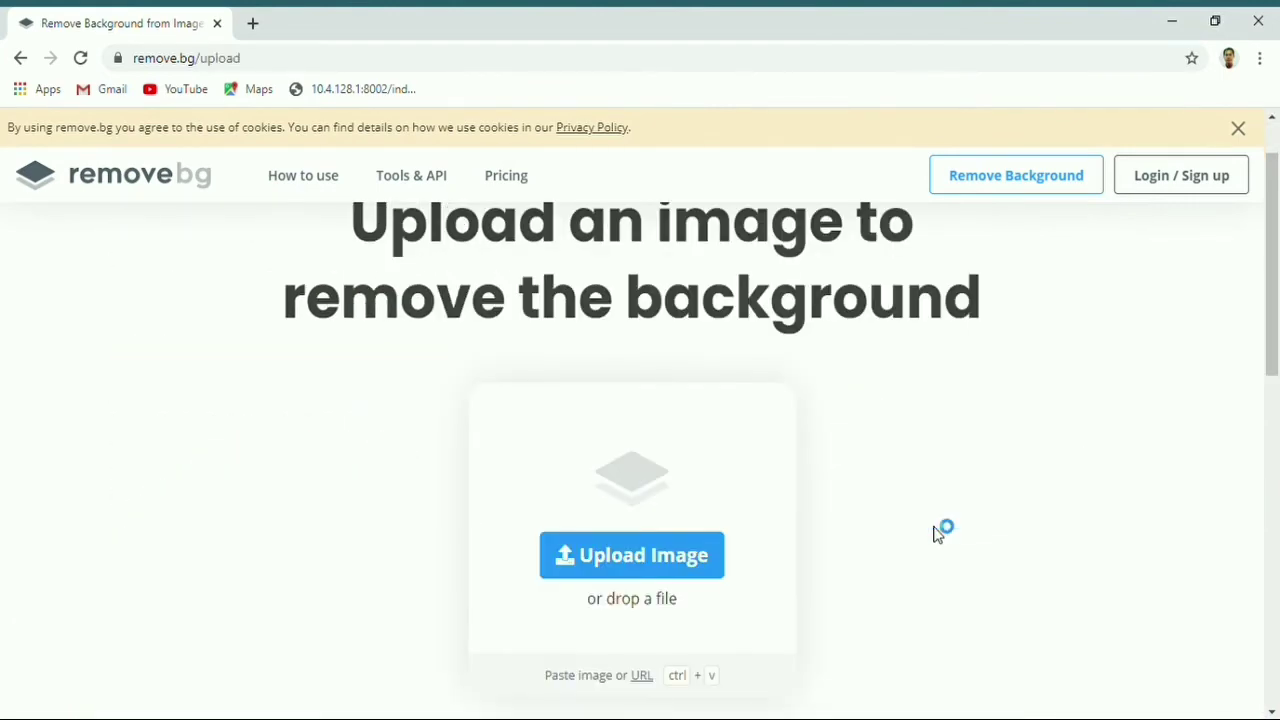
mouse_move(938, 528)
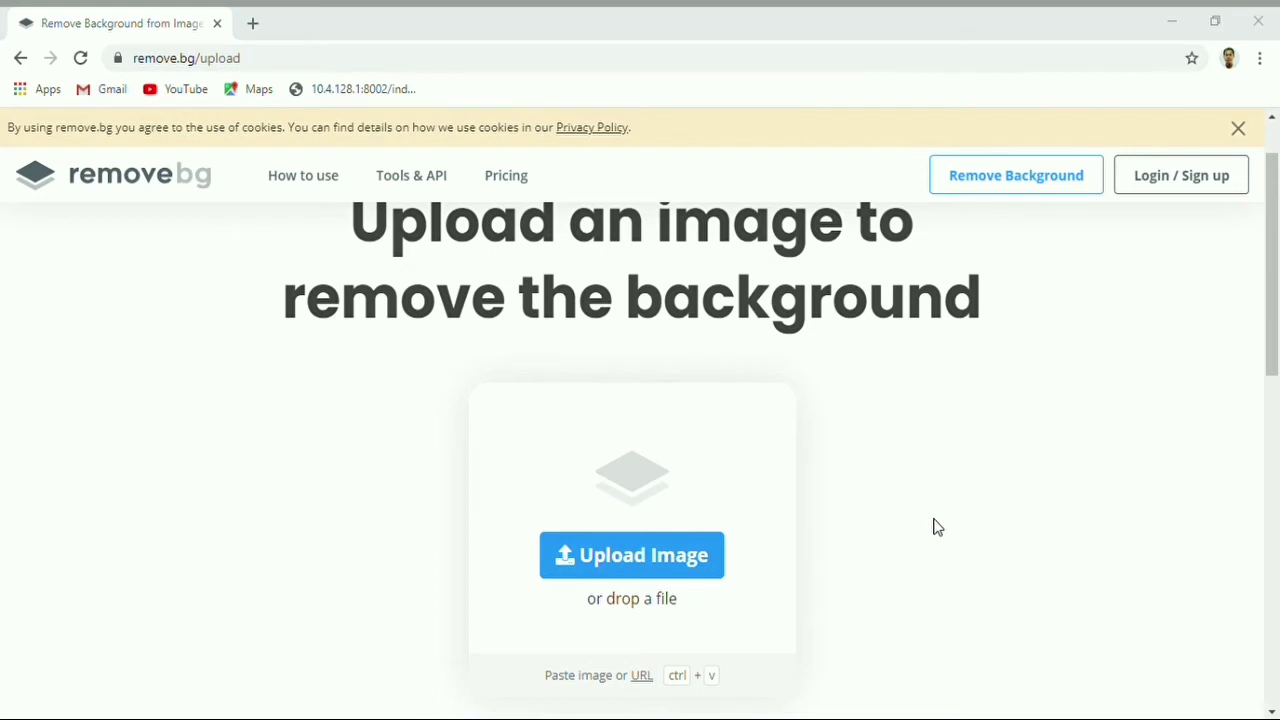
mouse_move(304, 314)
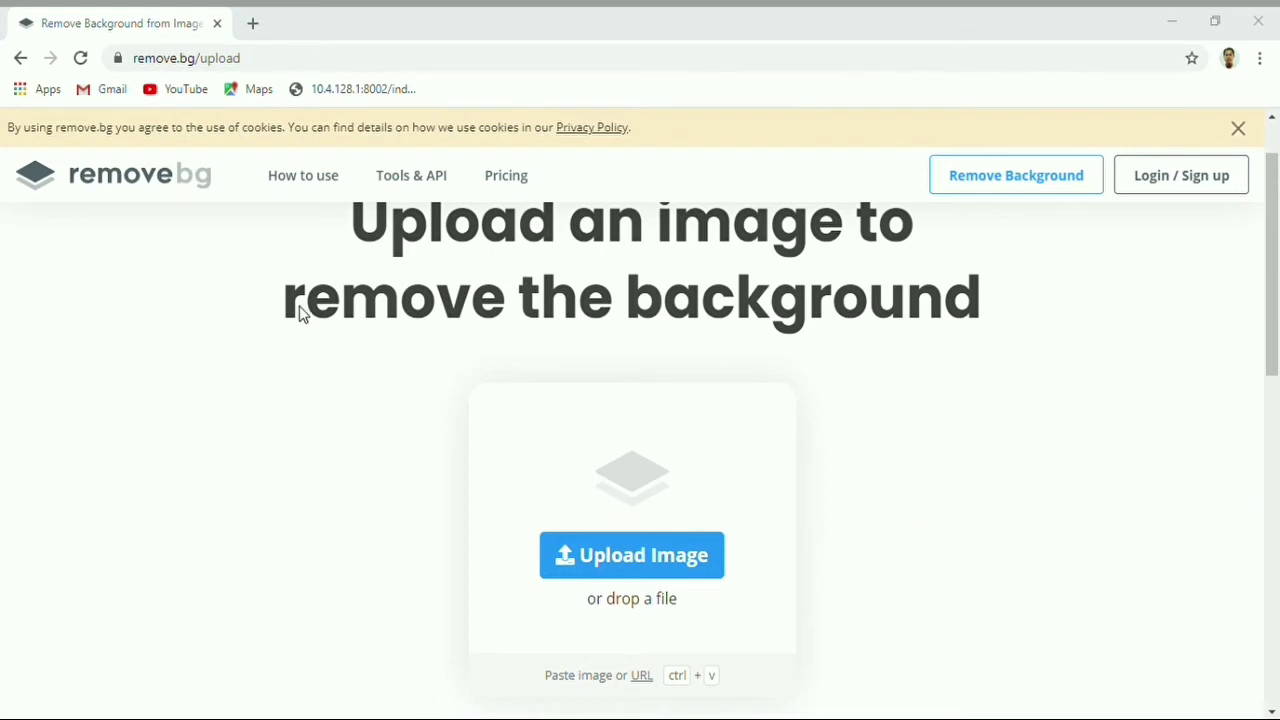
mouse_move(460, 458)
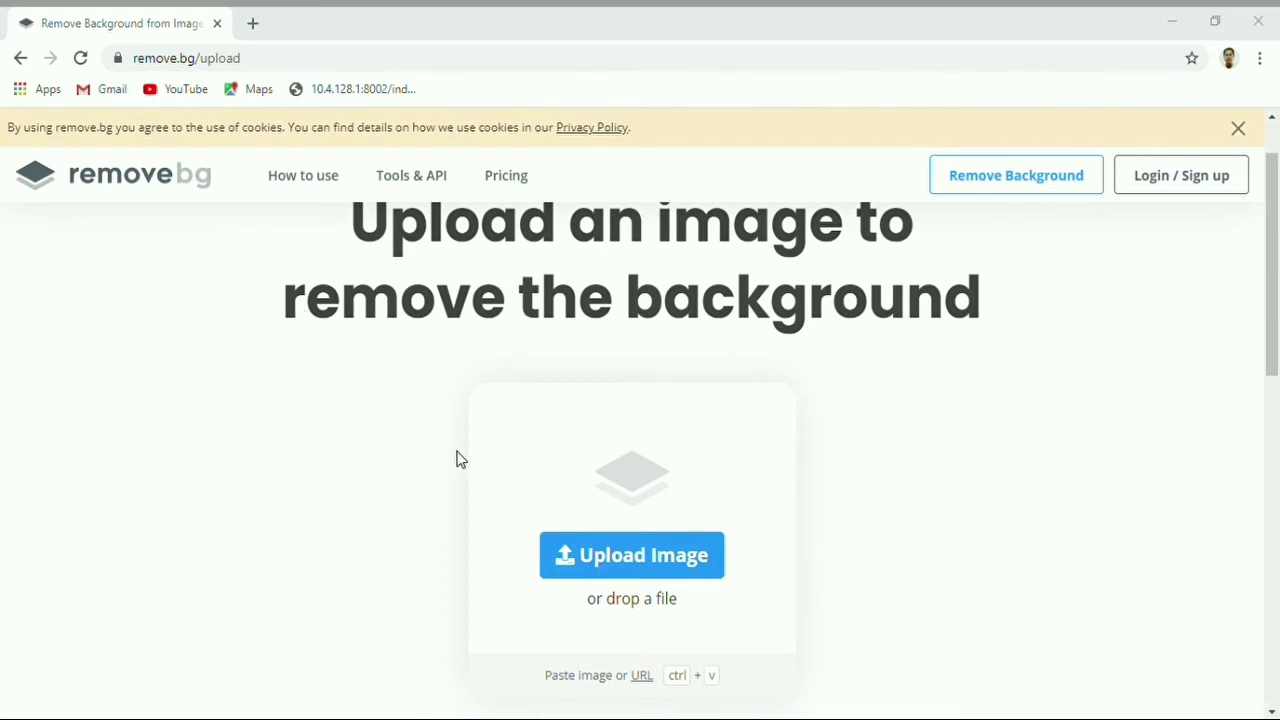
click(632, 556)
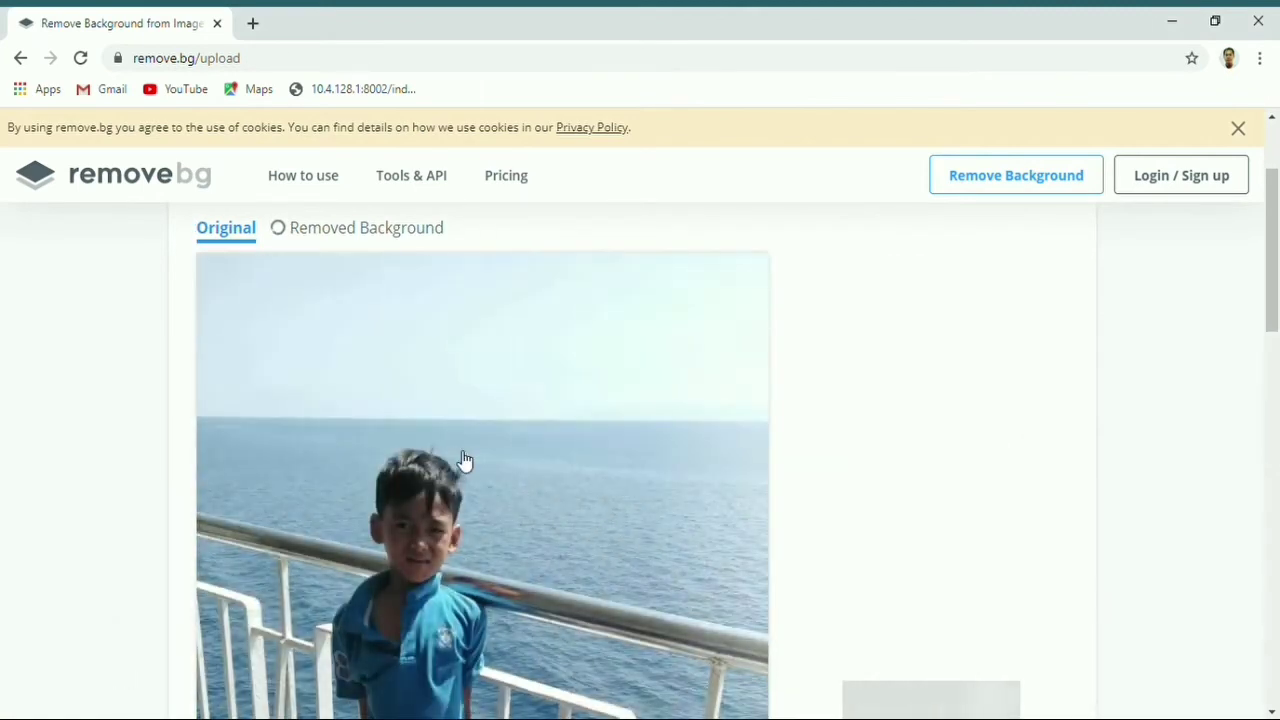
click(1016, 176)
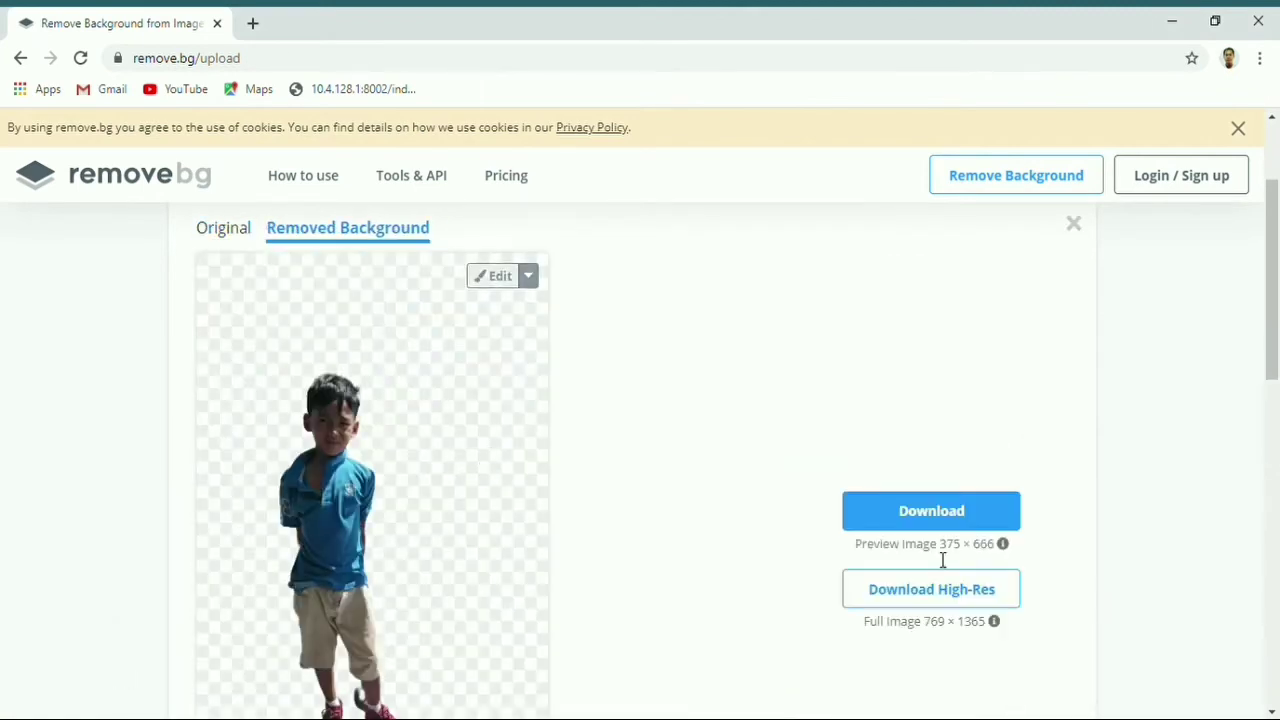
scroll(down, 3)
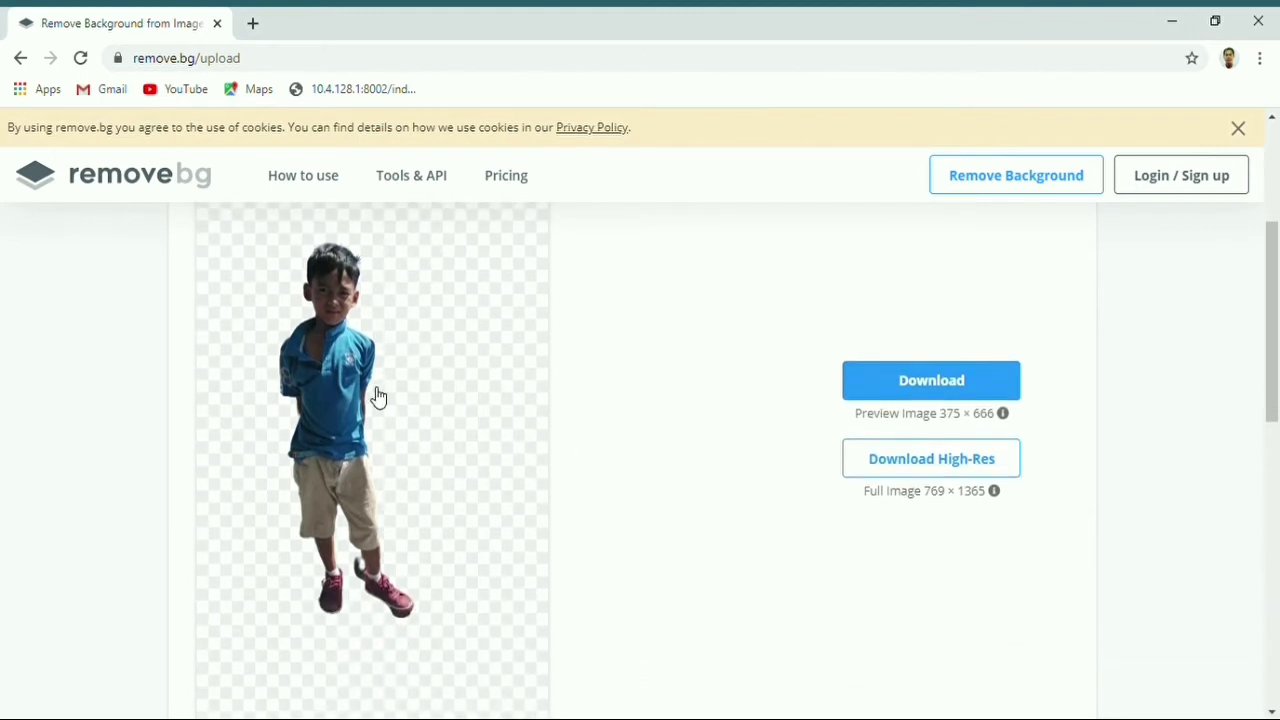
mouse_move(344, 256)
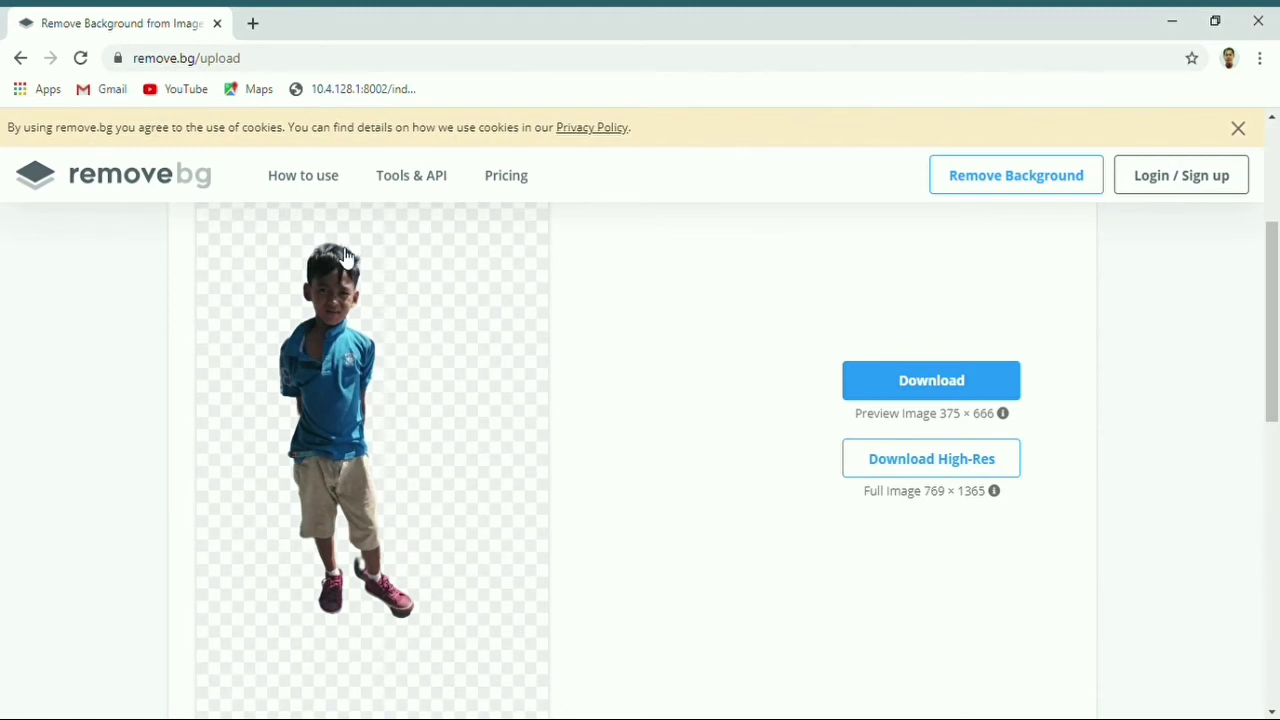
mouse_move(826, 586)
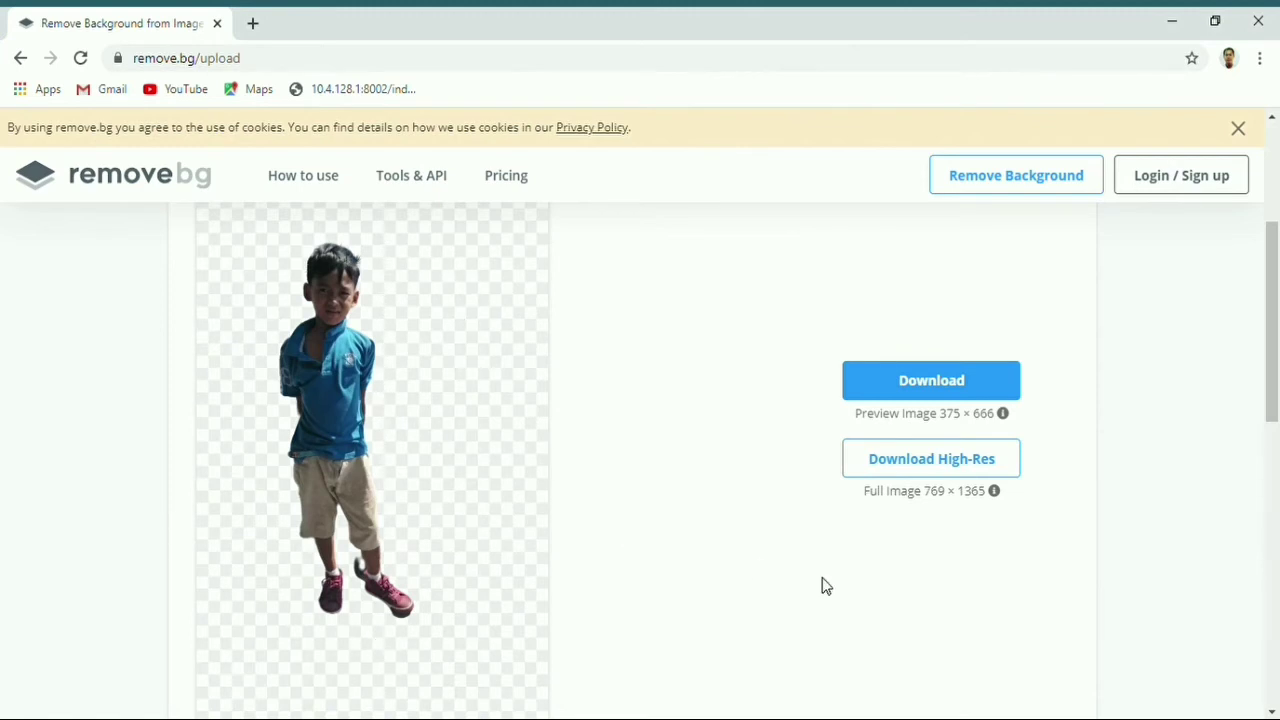
mouse_move(1002, 412)
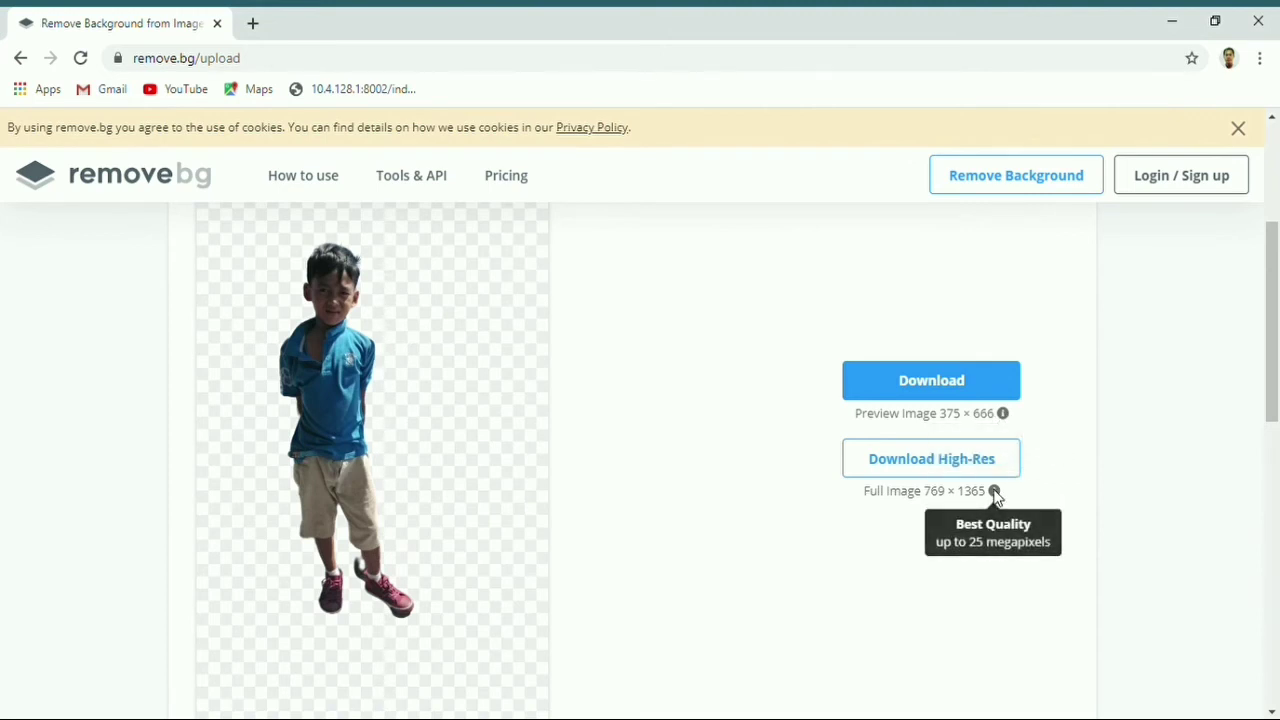
mouse_move(1016, 492)
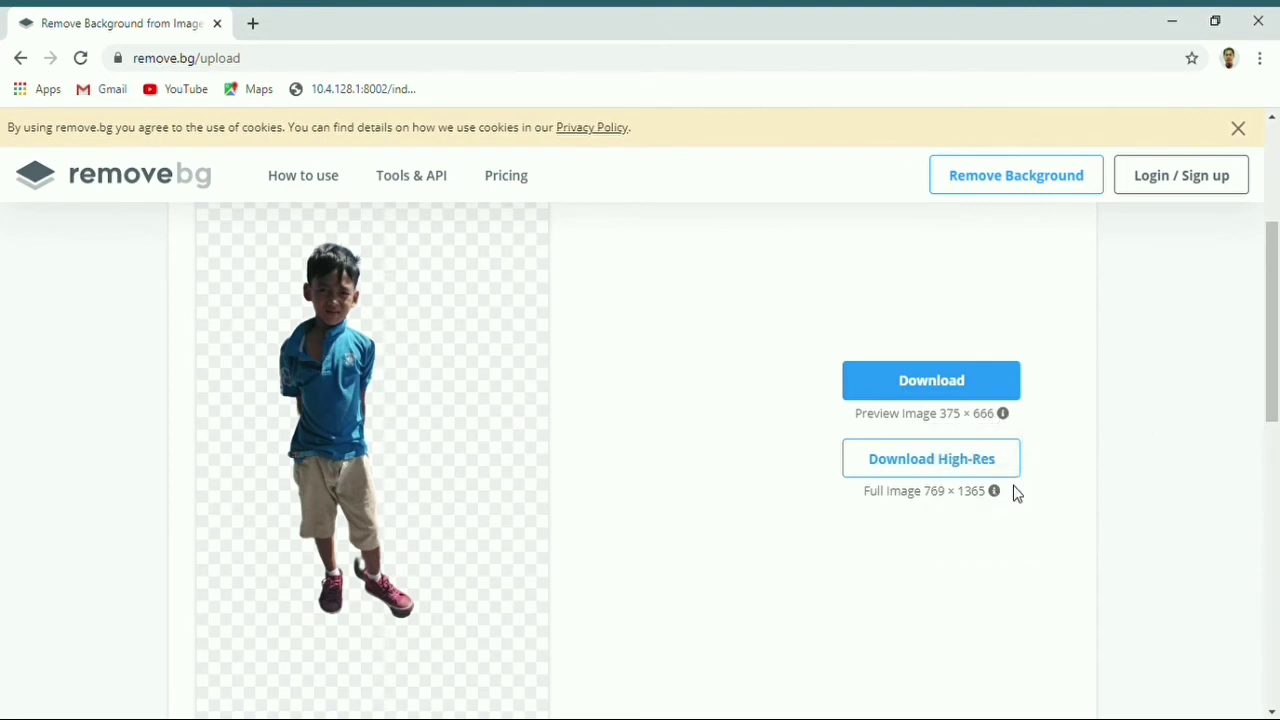
mouse_move(994, 490)
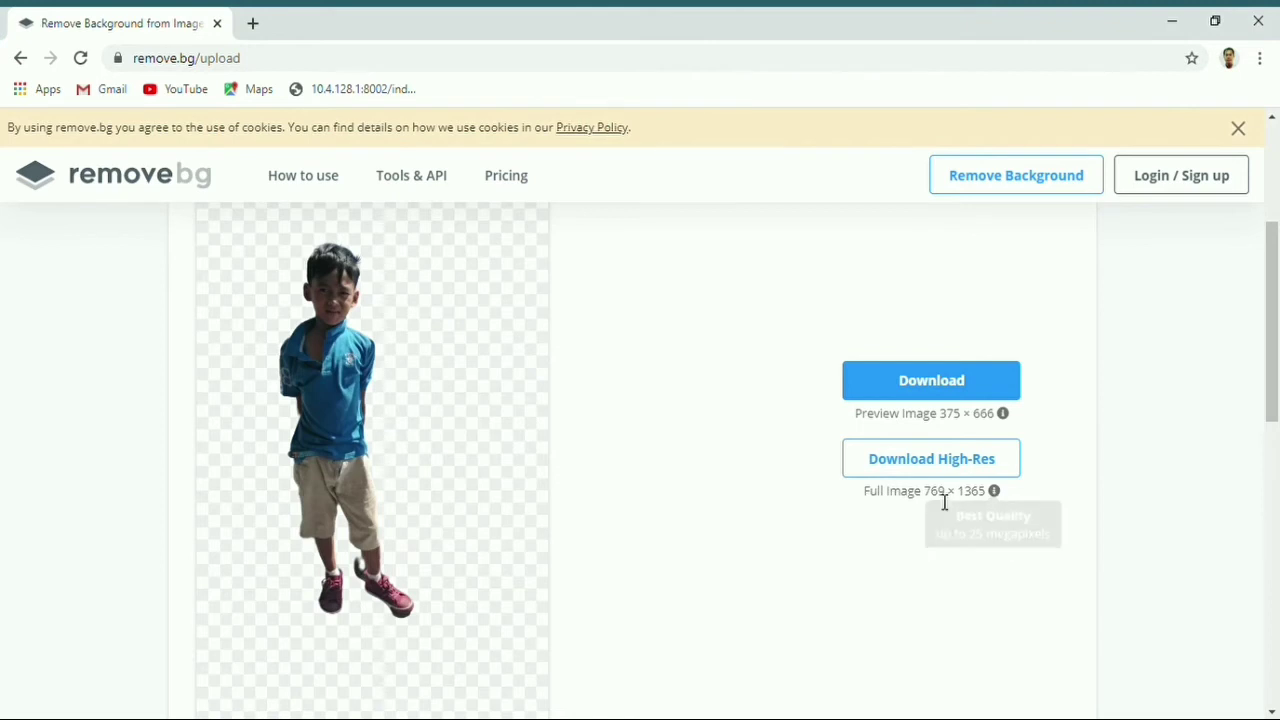
click(932, 458)
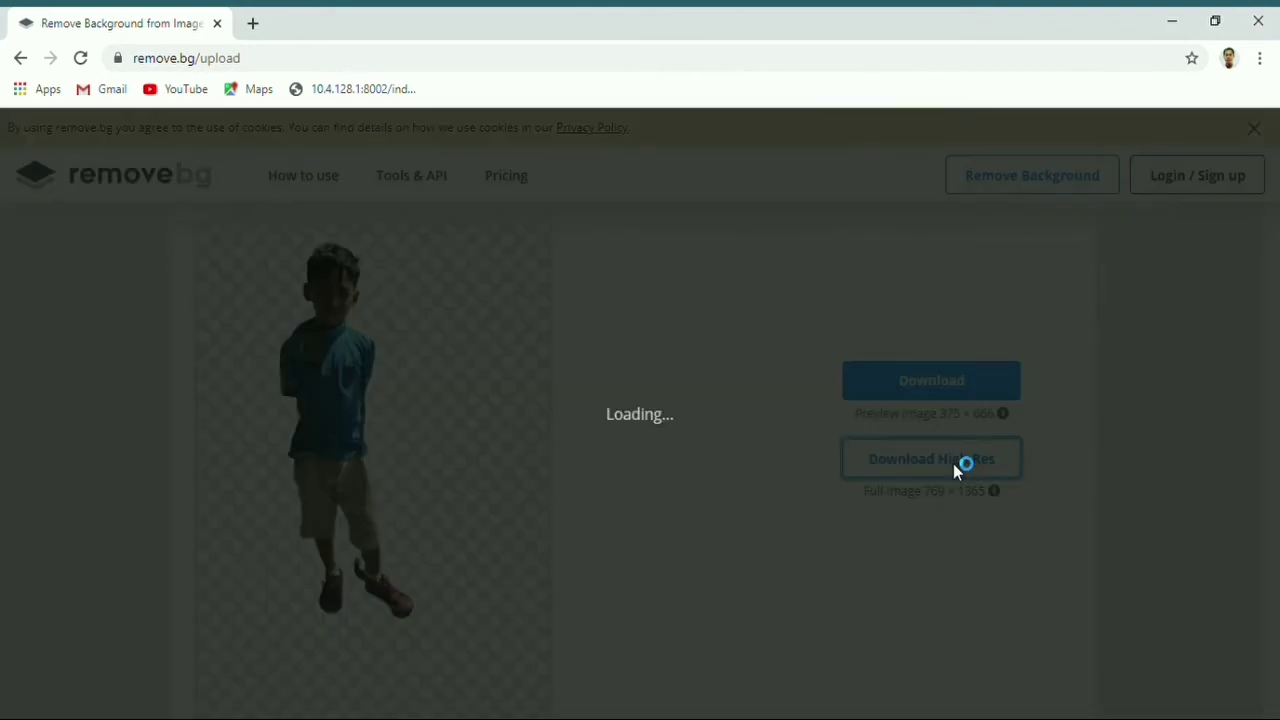
click(932, 458)
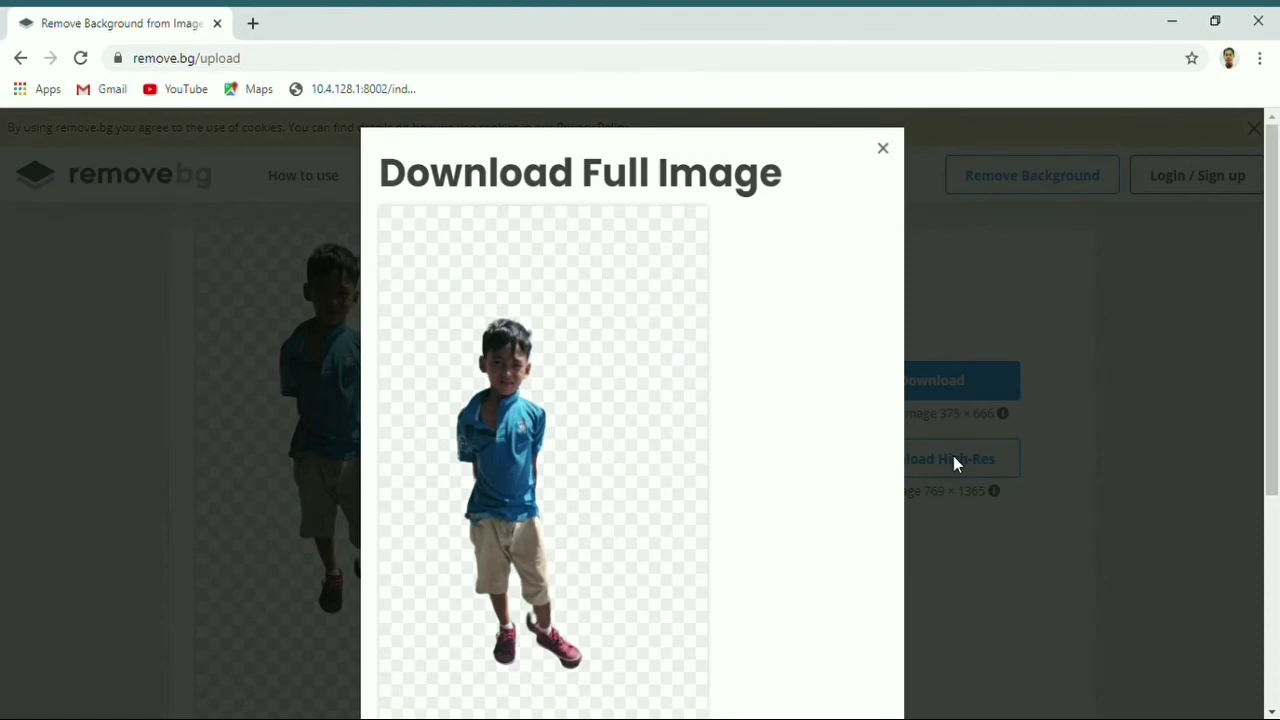
mouse_move(1110, 376)
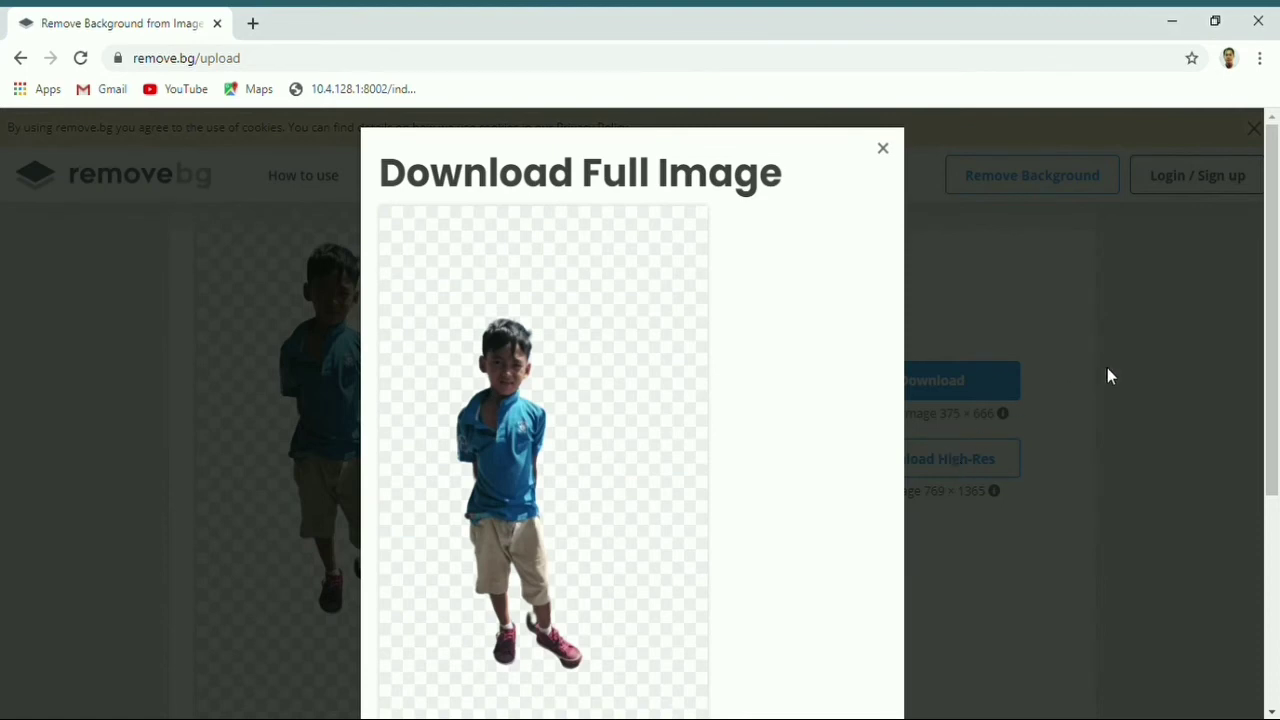
mouse_move(556, 452)
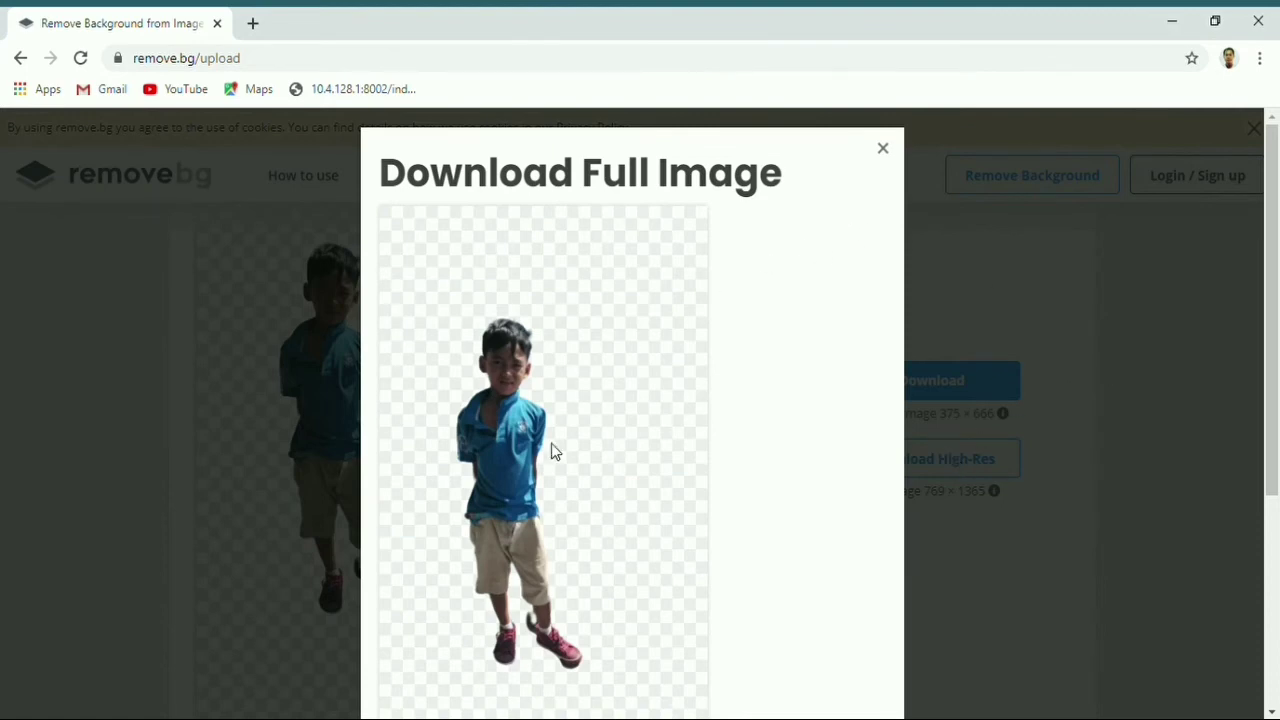
mouse_move(890, 176)
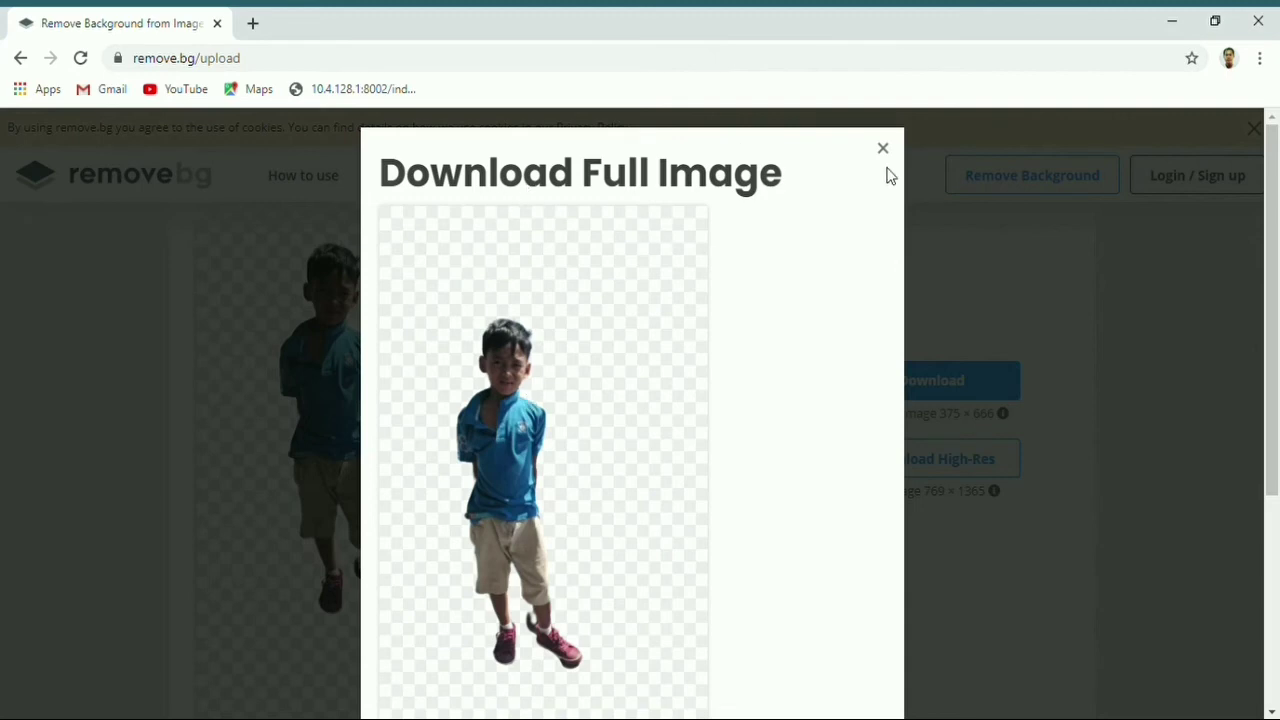
click(882, 148)
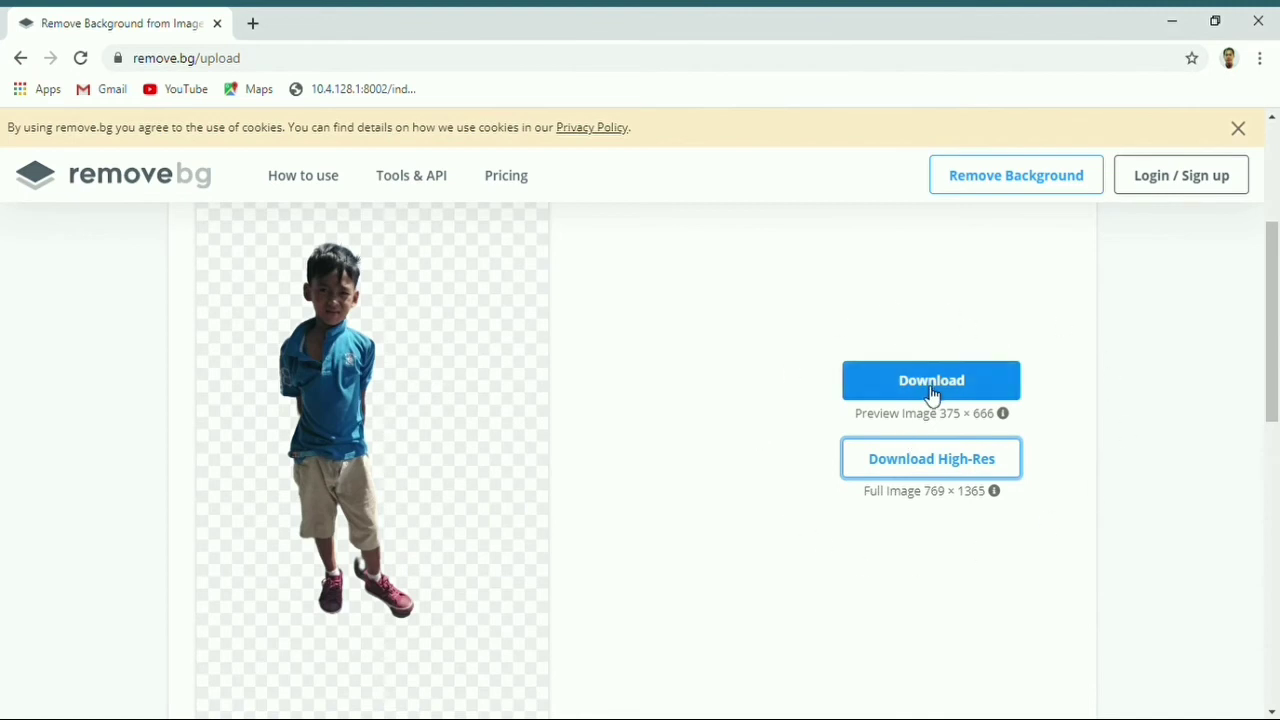
Step: Download the preview-size cutout PNG and view it from Chrome's download bar
click(932, 380)
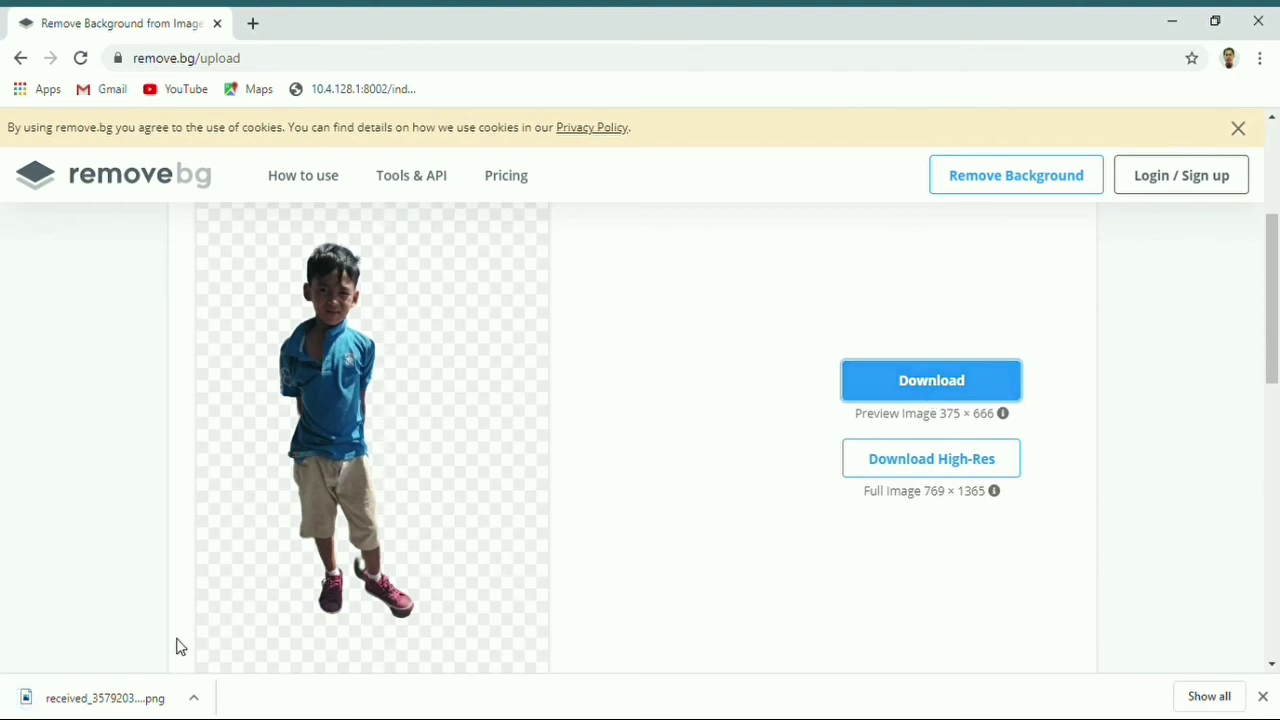
mouse_move(308, 672)
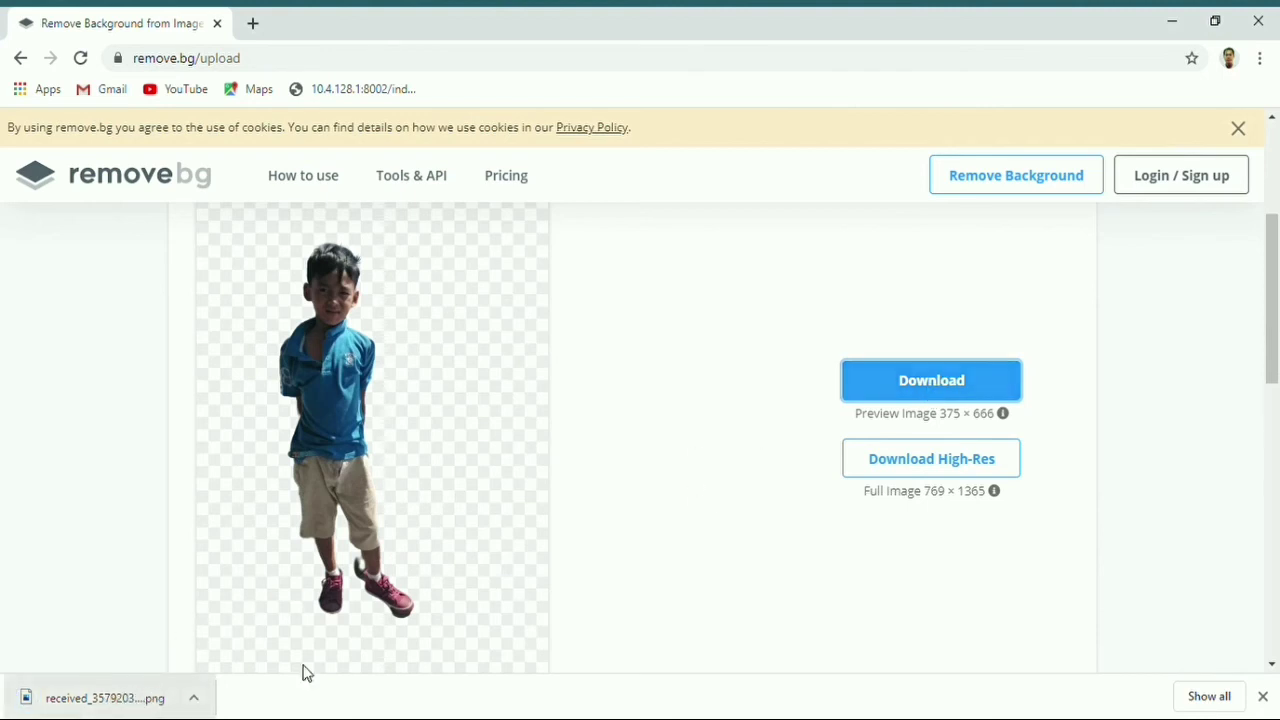
mouse_move(240, 672)
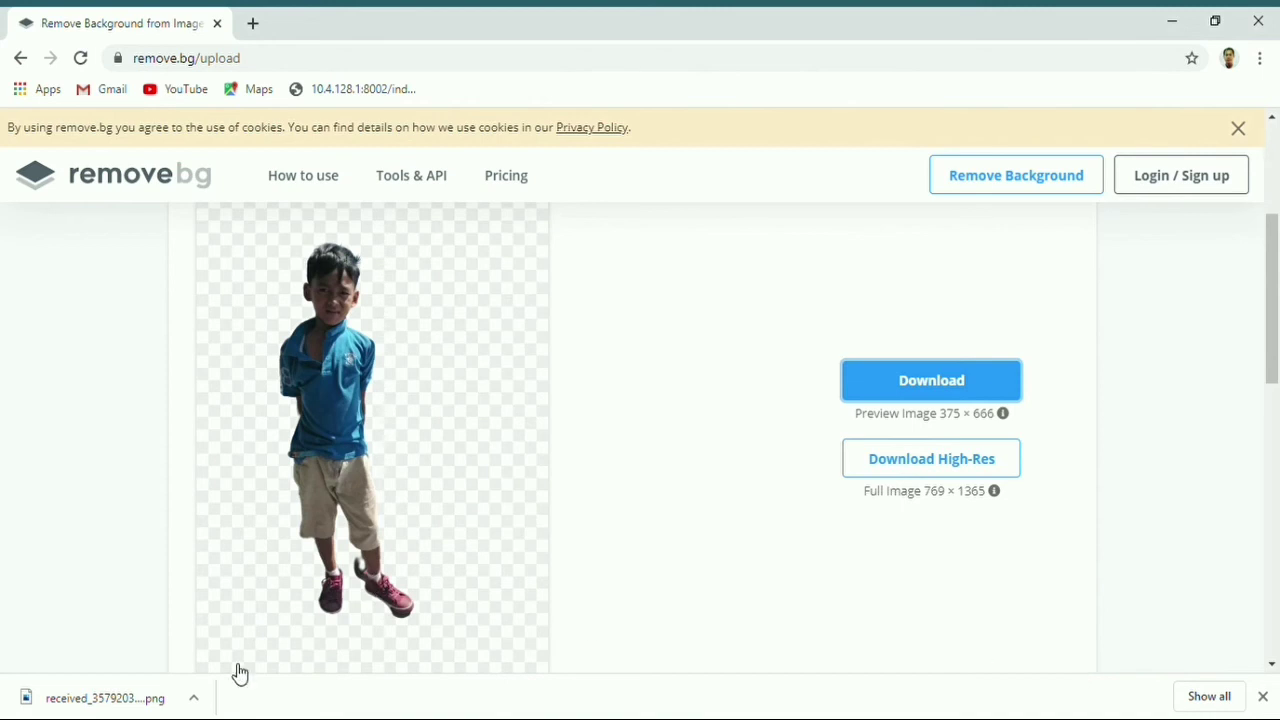
mouse_move(170, 680)
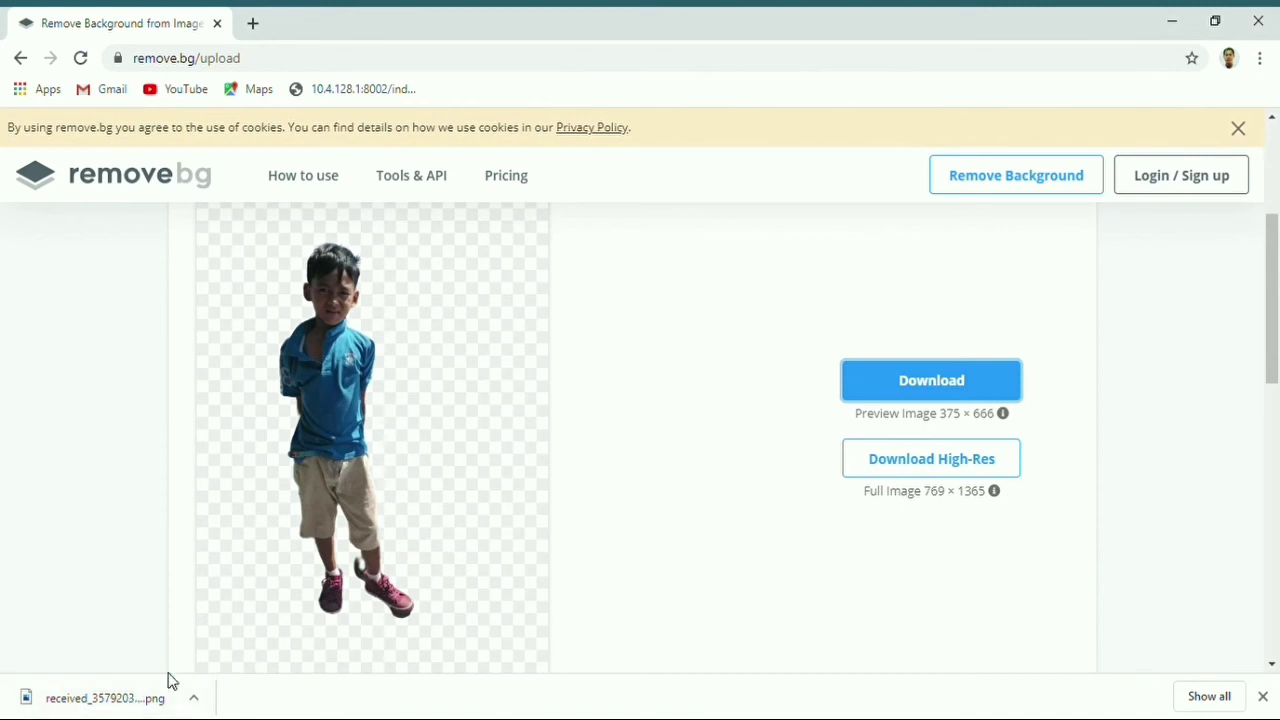
click(104, 696)
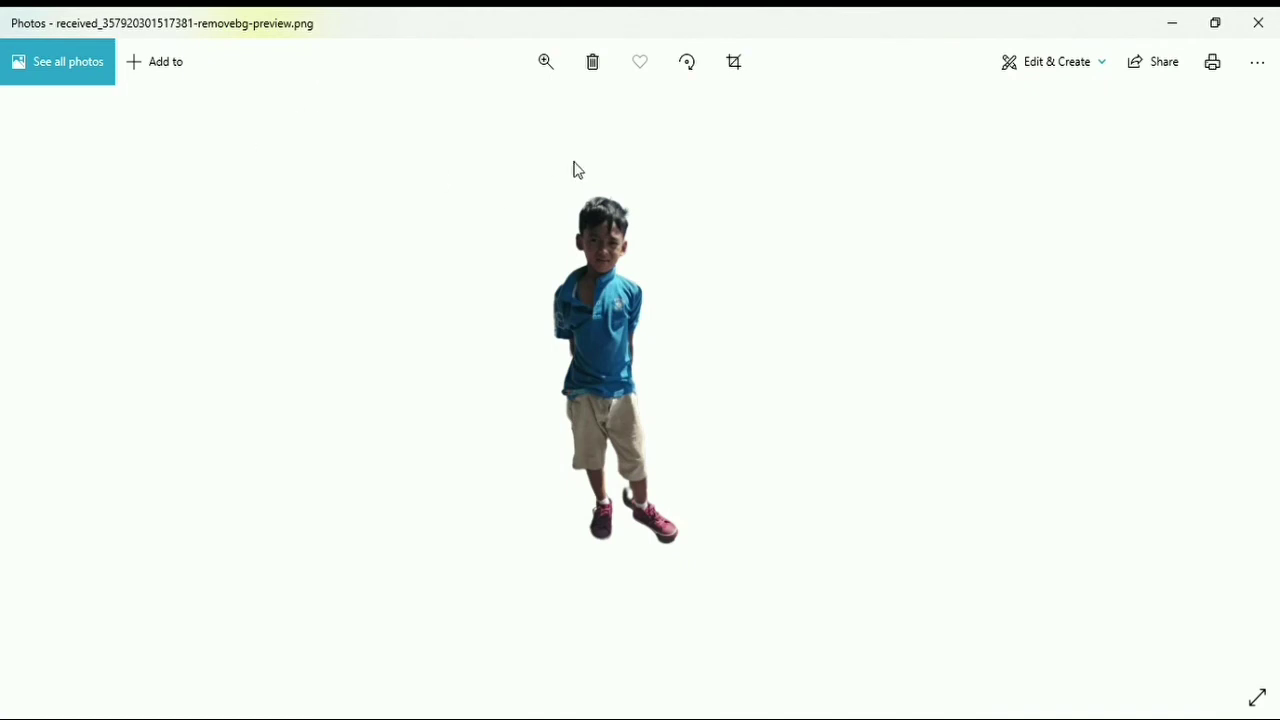
mouse_move(1202, 140)
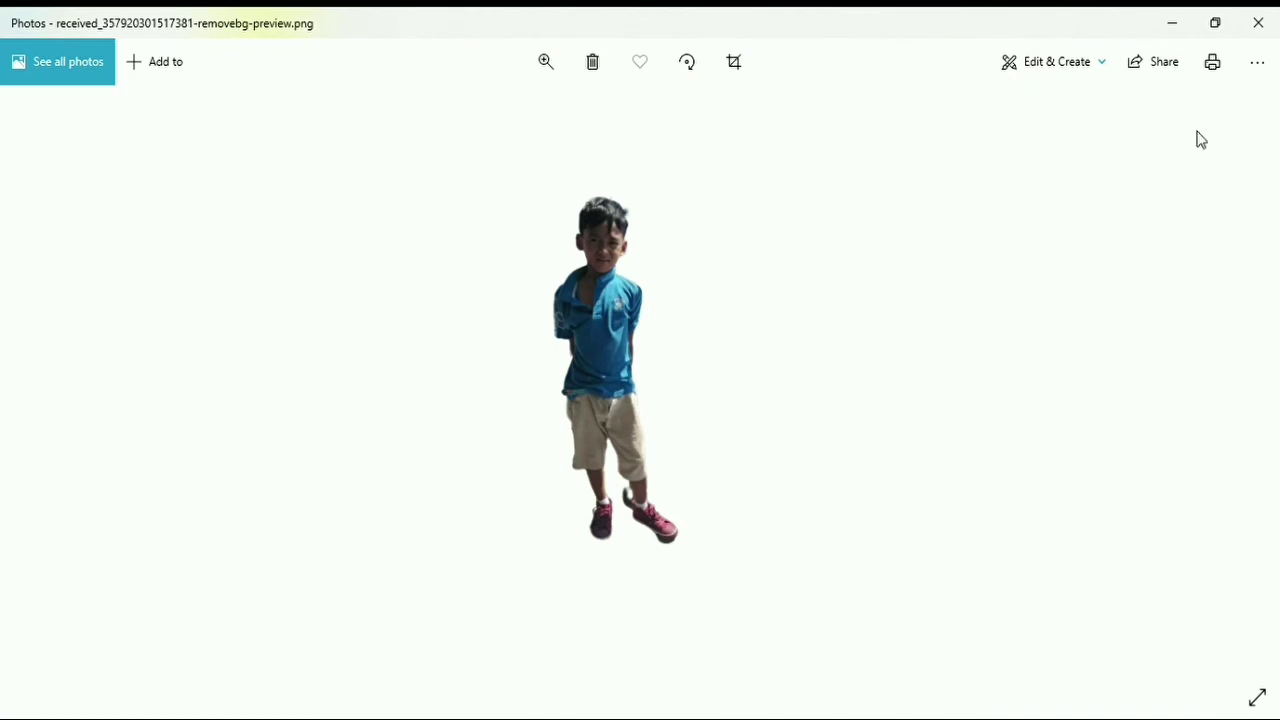